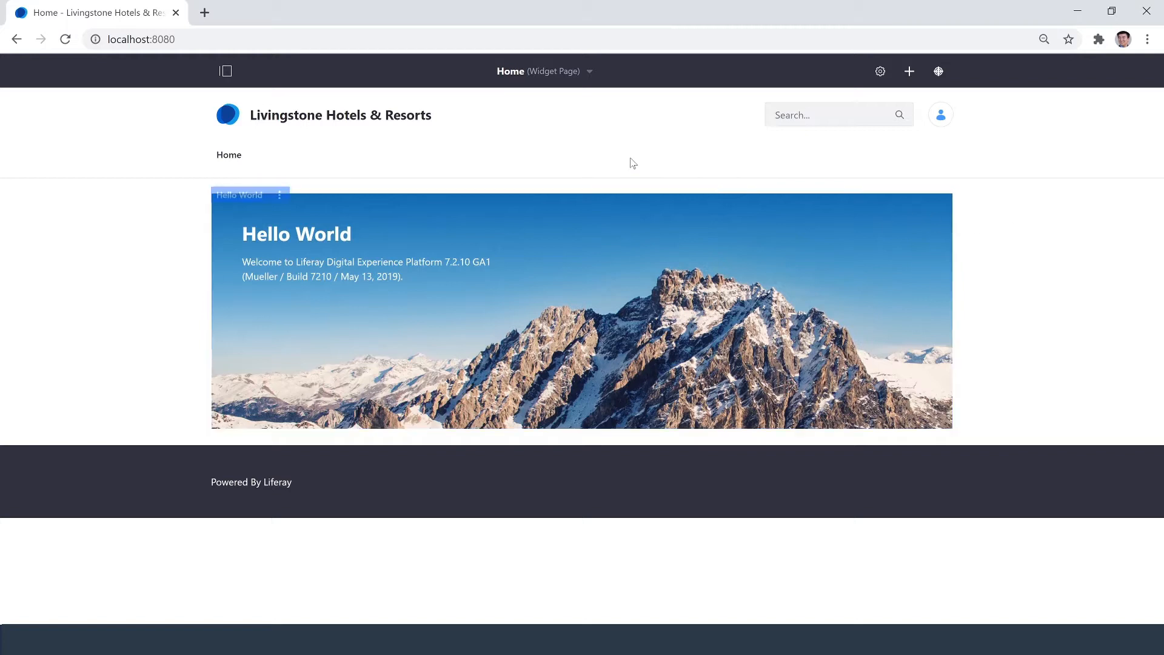
Open Process Builder under Control Panel > Workflow from the product menu.
{"action": "left_click", "coordinate": [225, 71]}
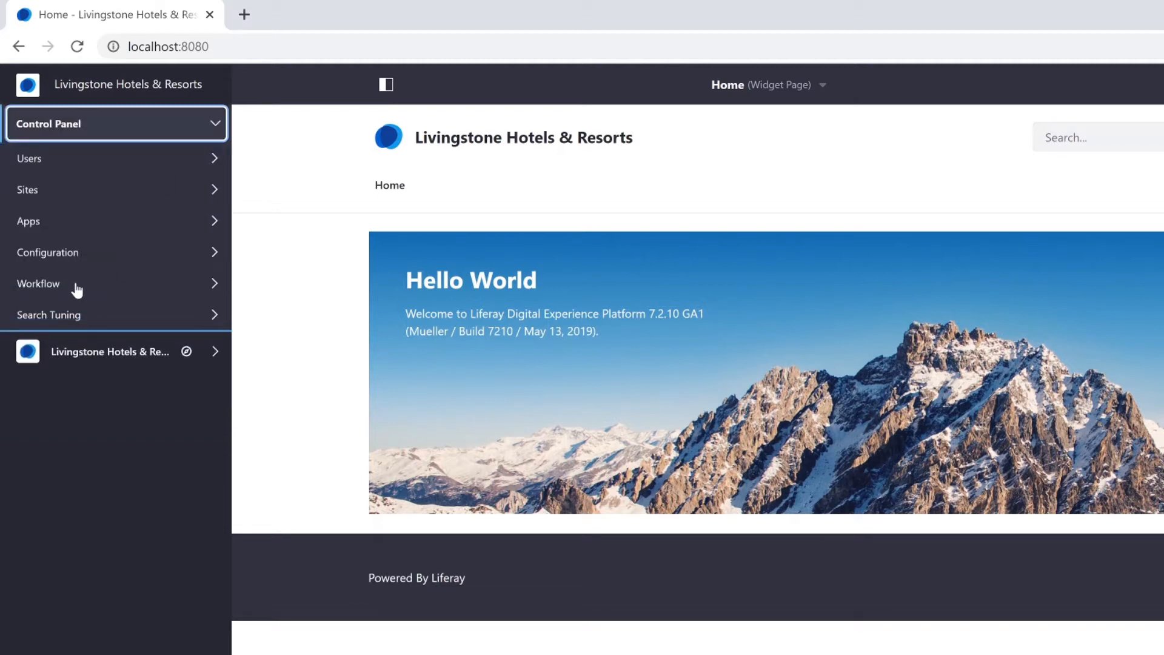
{"action": "left_click", "coordinate": [39, 283]}
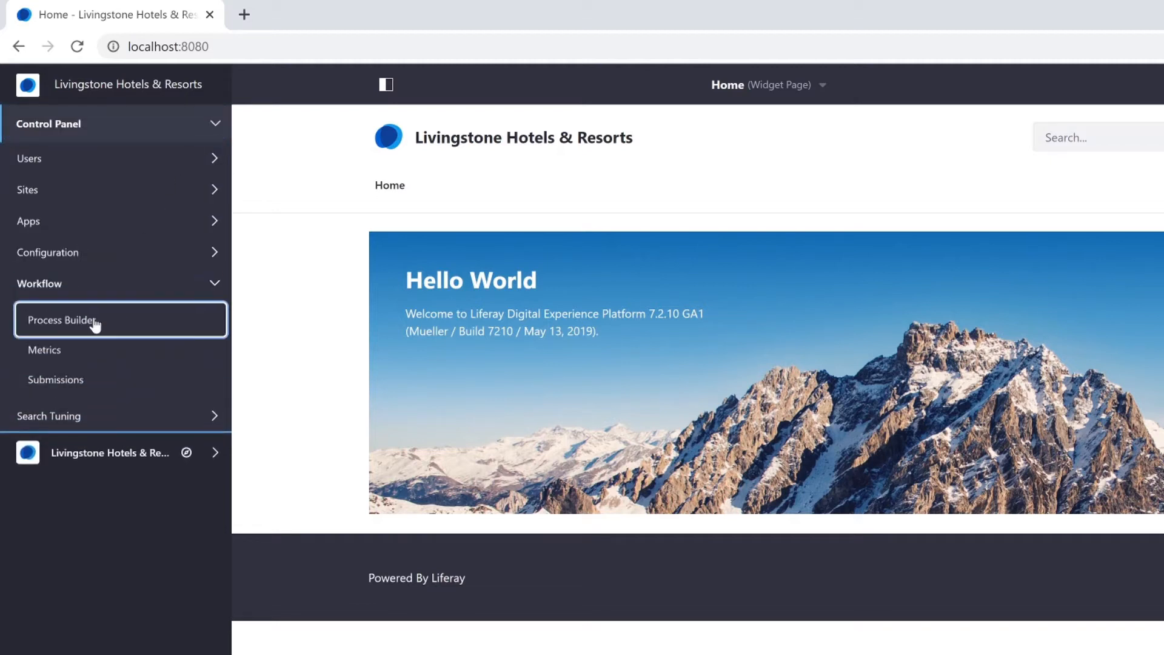
{"action": "left_click", "coordinate": [62, 320]}
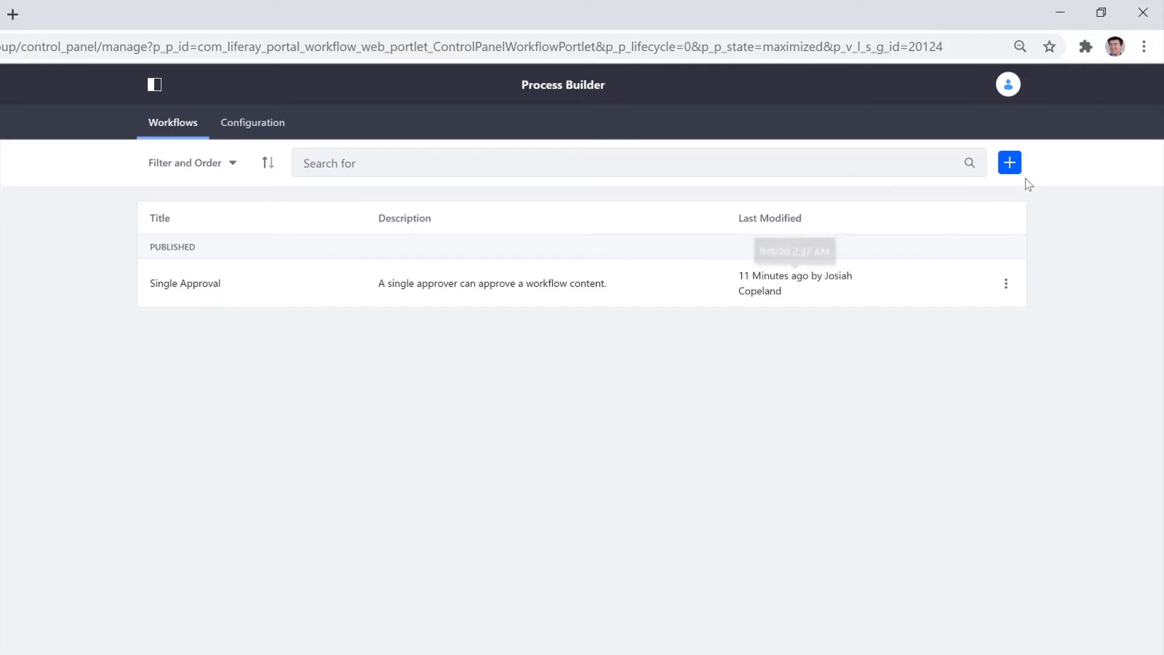
Create a new workflow titled 'Admin Approval' and line up the start and end nodes.
{"action": "left_click", "coordinate": [1010, 162]}
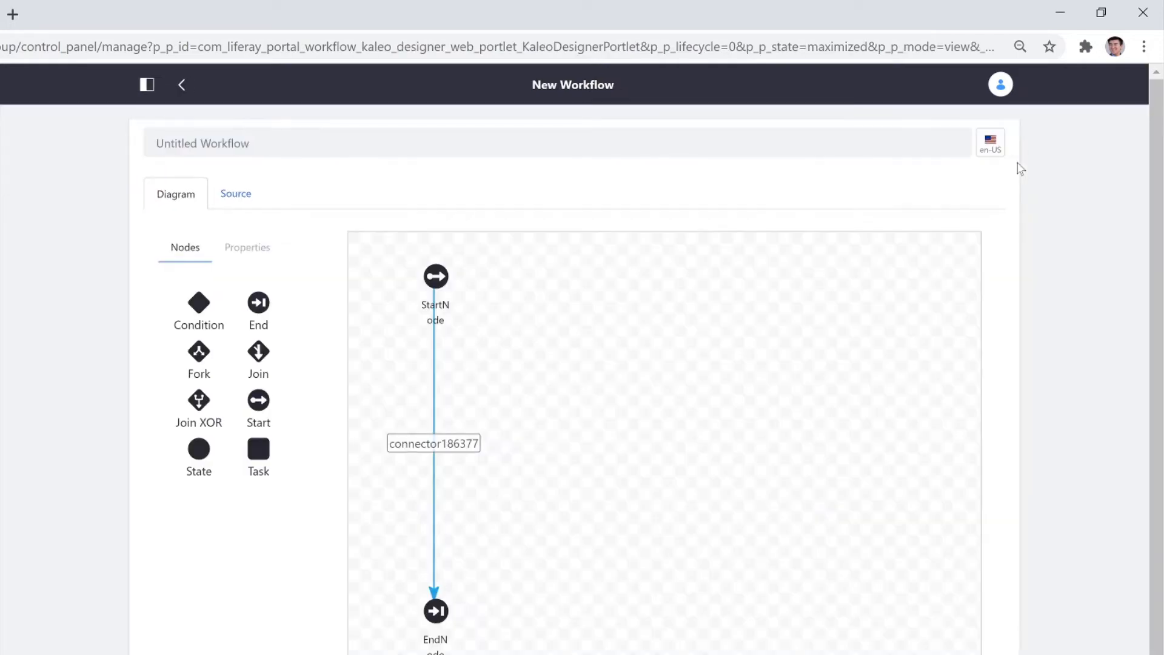
{"action": "mouse_move", "coordinate": [925, 168]}
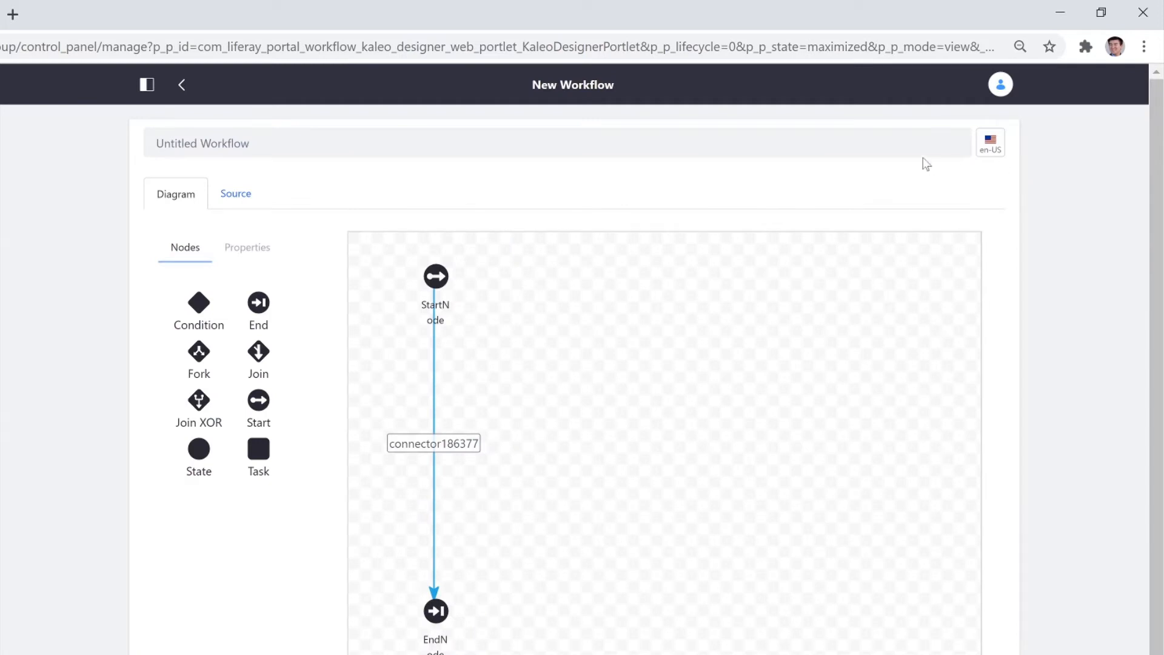
{"action": "type", "text": "Admin Approval"}
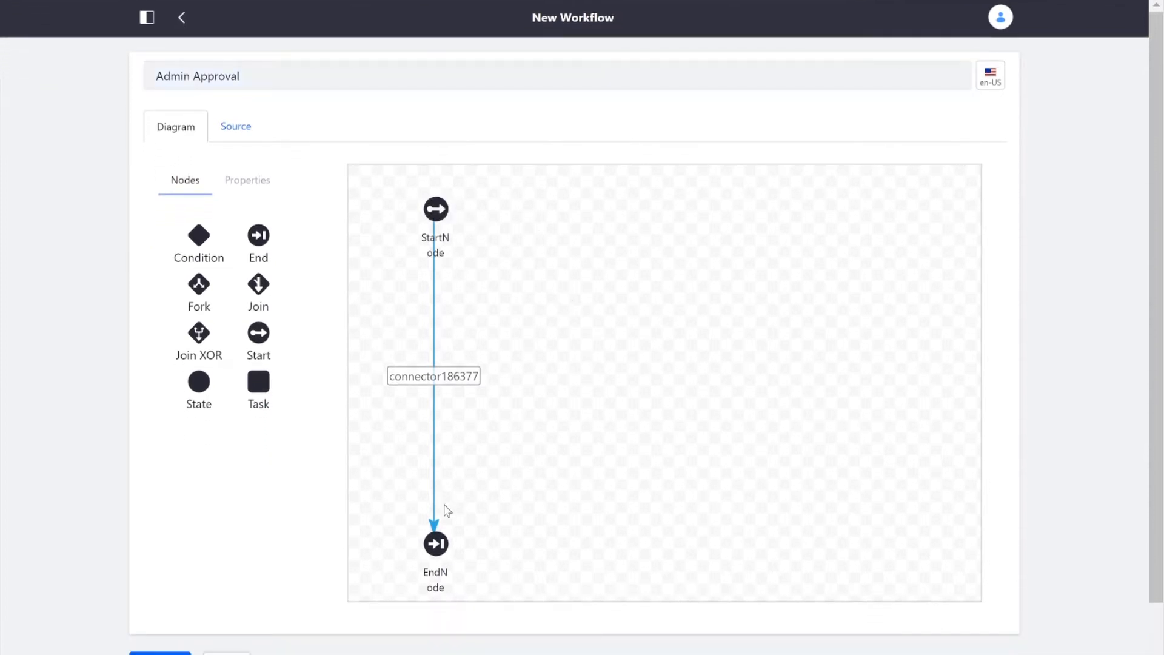
{"action": "left_click_drag", "start_coordinate": [435, 543], "coordinate": [957, 366]}
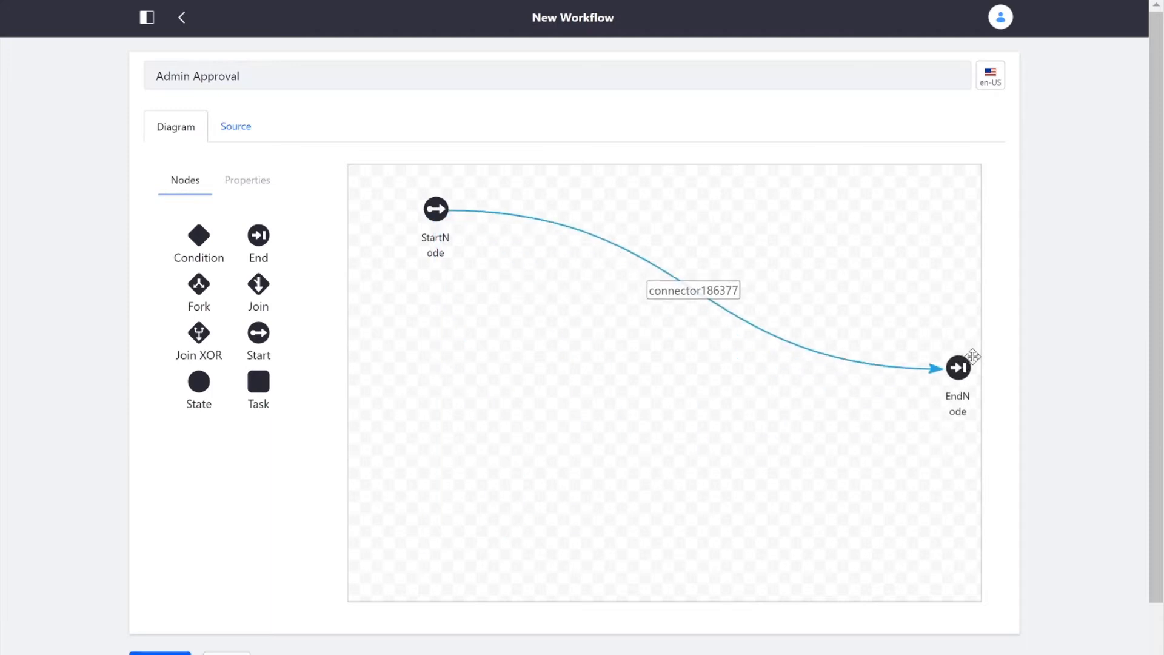
{"action": "left_click_drag", "start_coordinate": [957, 368], "coordinate": [911, 347]}
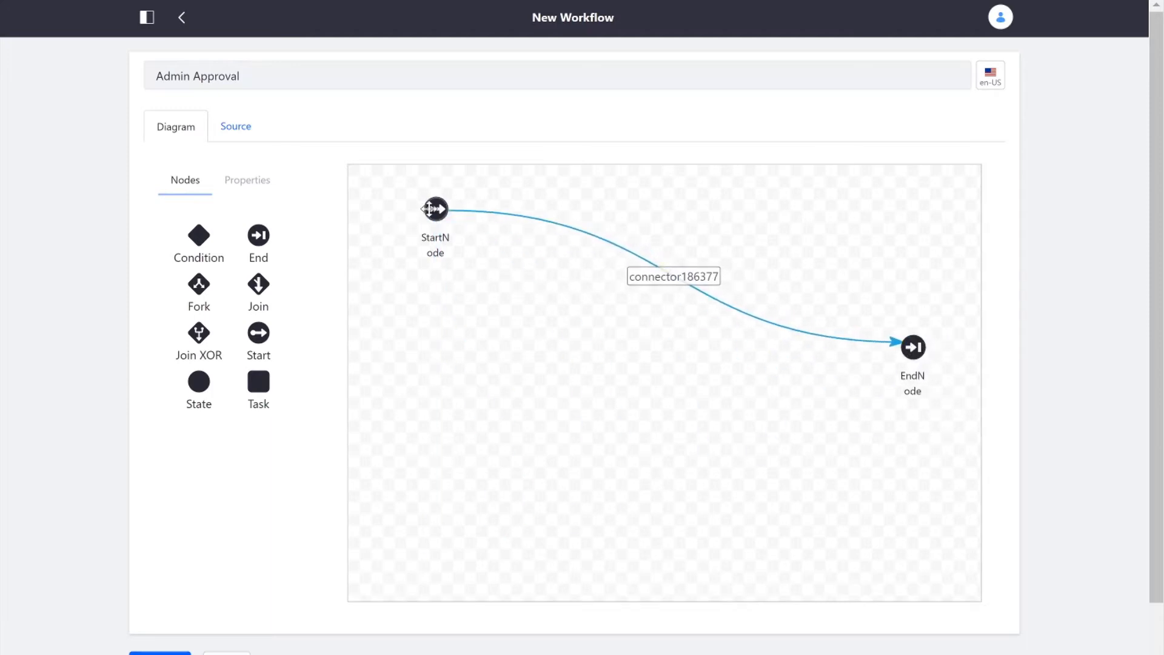
{"action": "left_click_drag", "start_coordinate": [436, 209], "coordinate": [390, 337]}
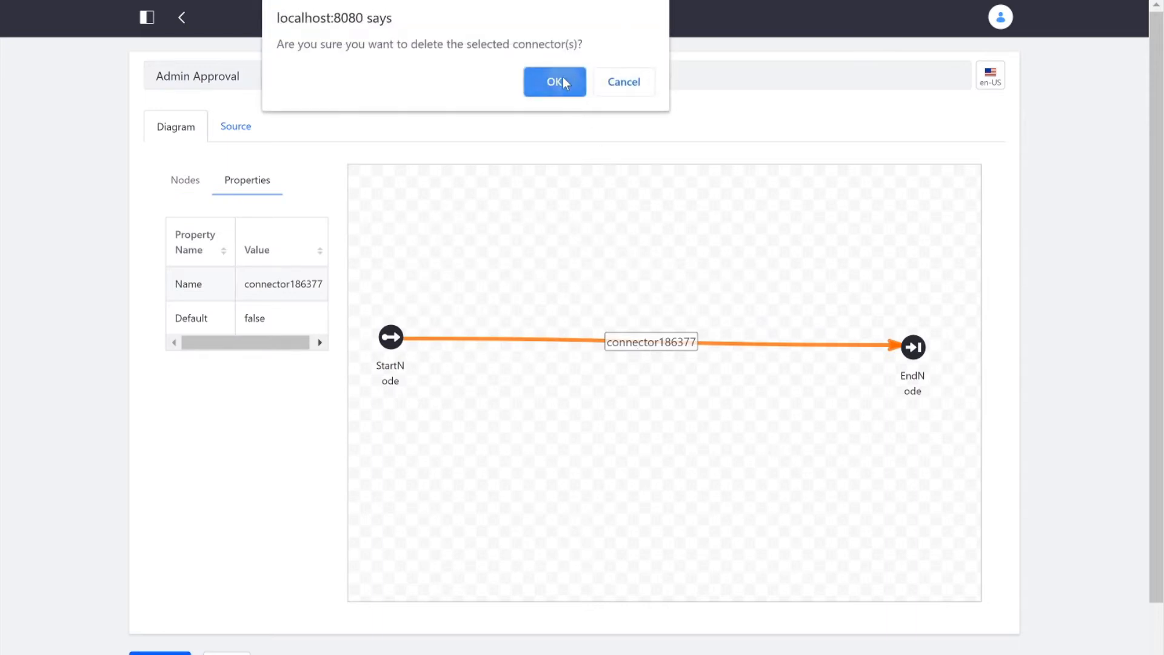
Confirm the connector deletion and connect Start to the first task, then to the second.
{"action": "left_click", "coordinate": [555, 82]}
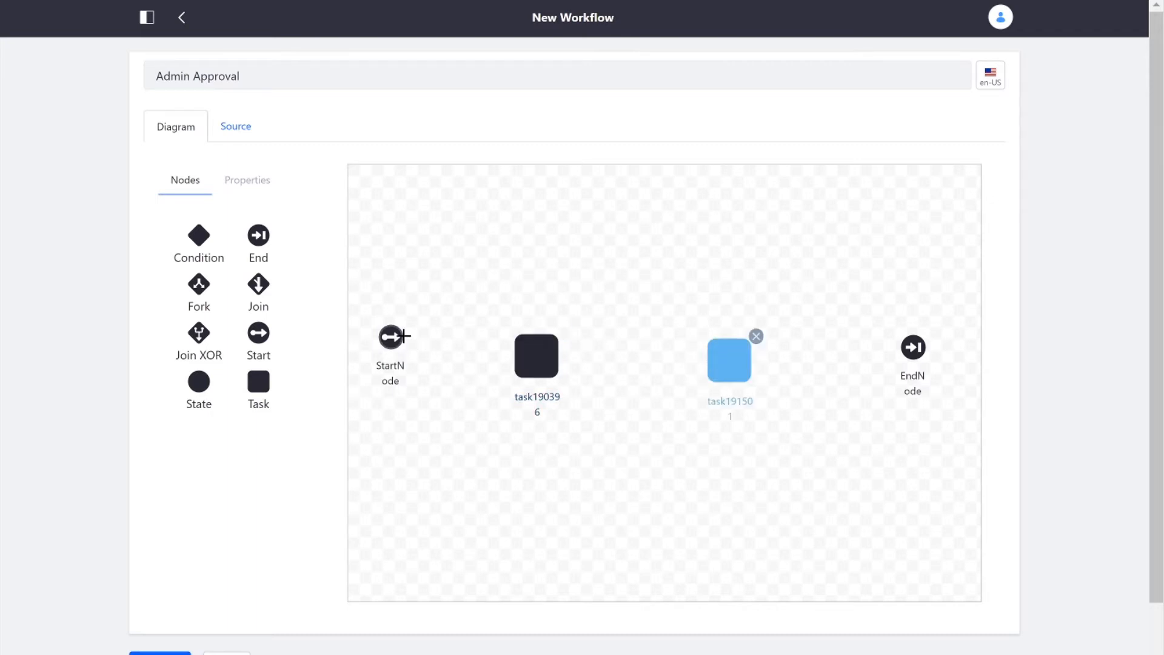
{"action": "left_click_drag", "start_coordinate": [390, 337], "coordinate": [535, 354]}
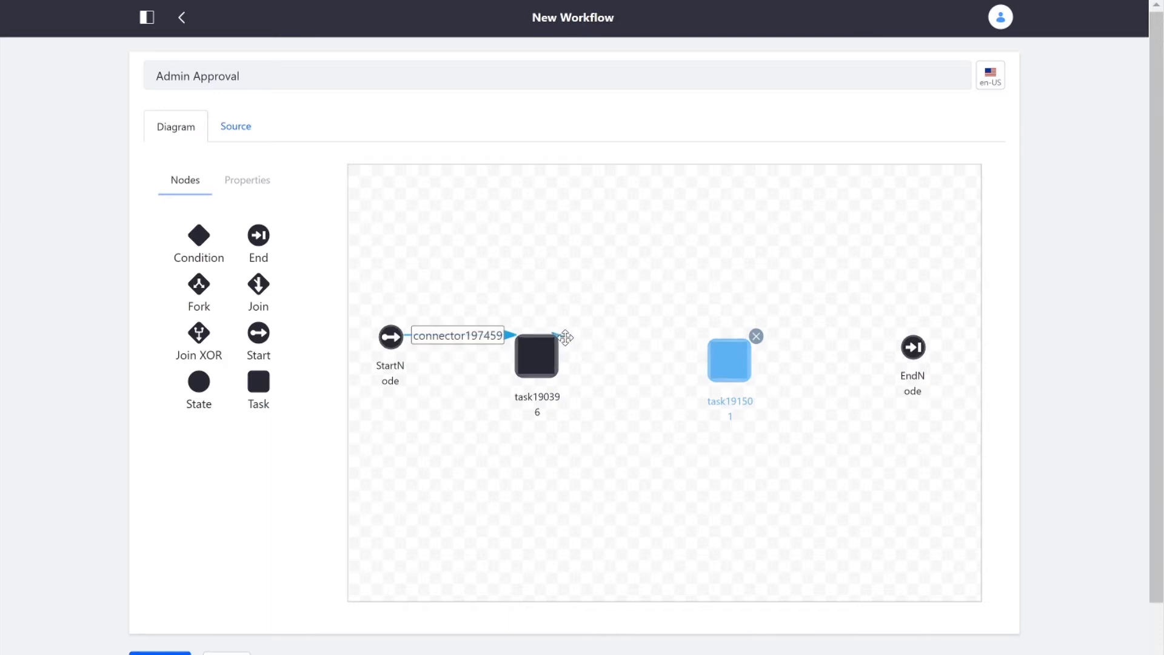
{"action": "left_click_drag", "start_coordinate": [564, 337], "coordinate": [710, 337]}
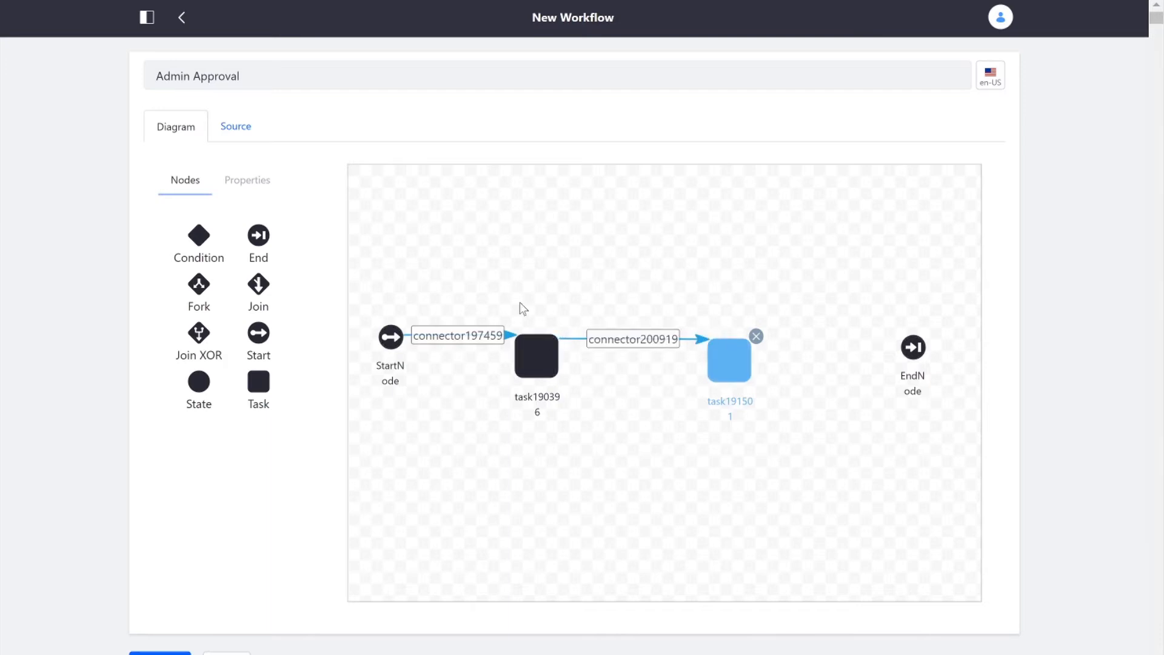
{"action": "mouse_move", "coordinate": [451, 335]}
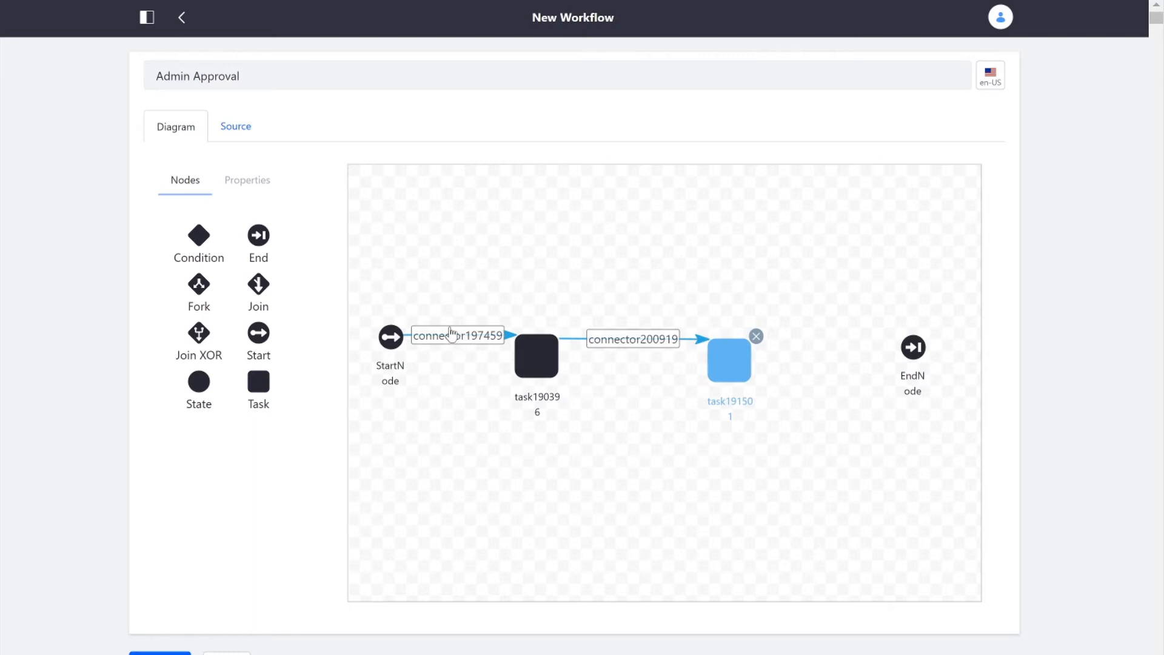
{"action": "mouse_move", "coordinate": [537, 363]}
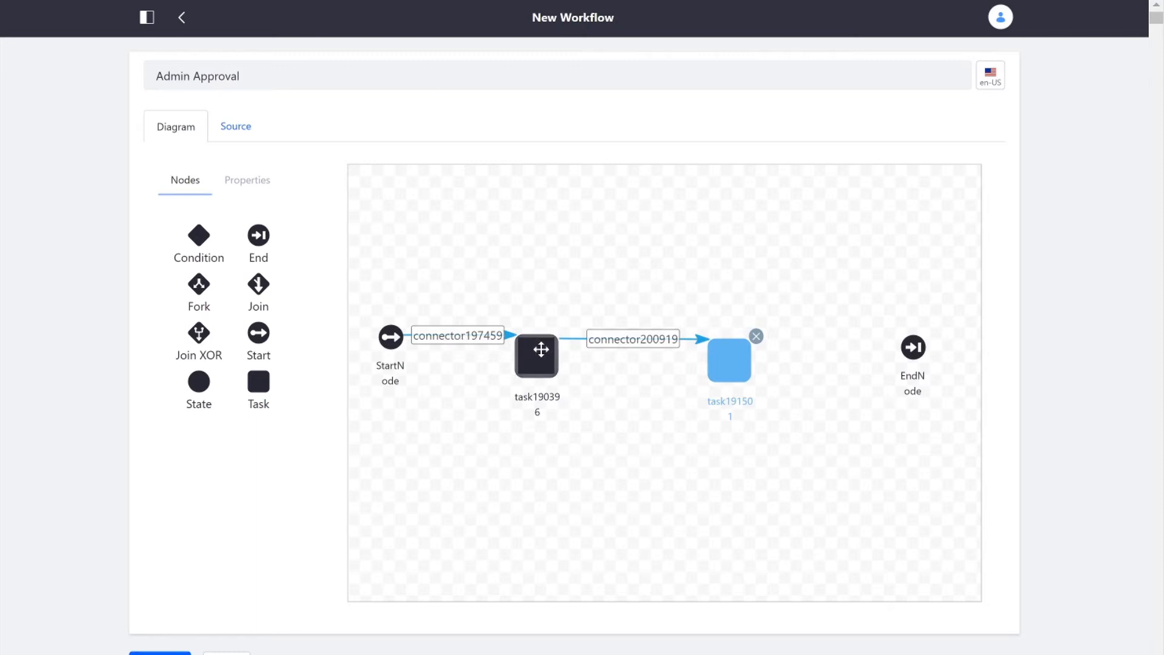
{"action": "mouse_move", "coordinate": [766, 349]}
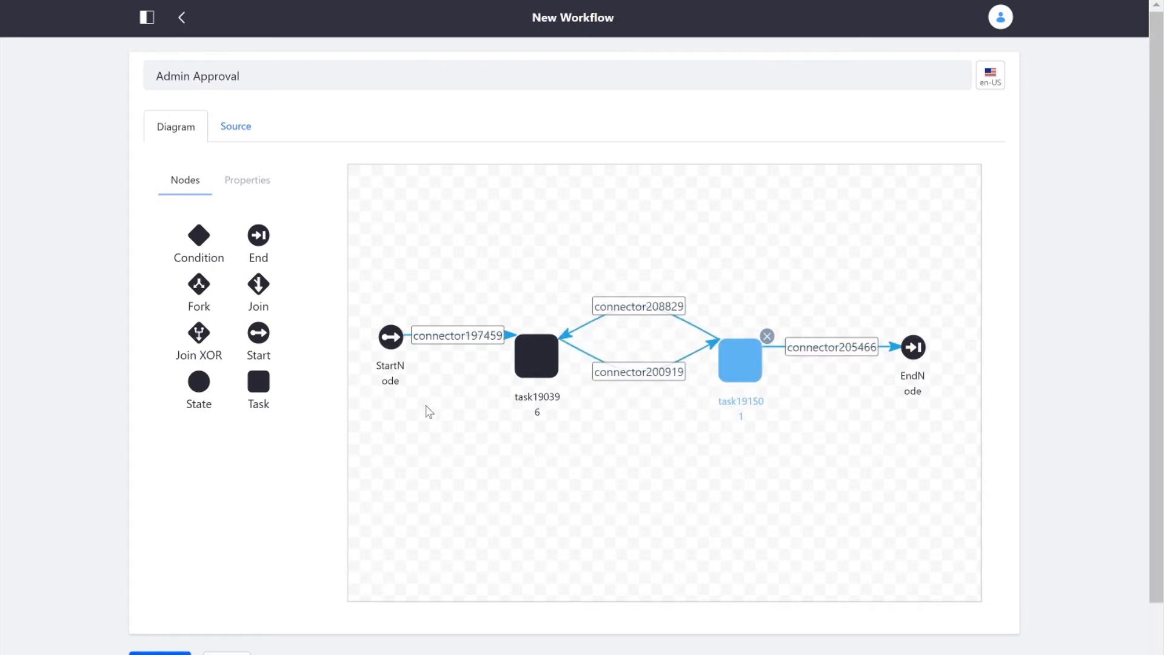
Rename the first task node to 'Draft'.
{"action": "left_click", "coordinate": [535, 360]}
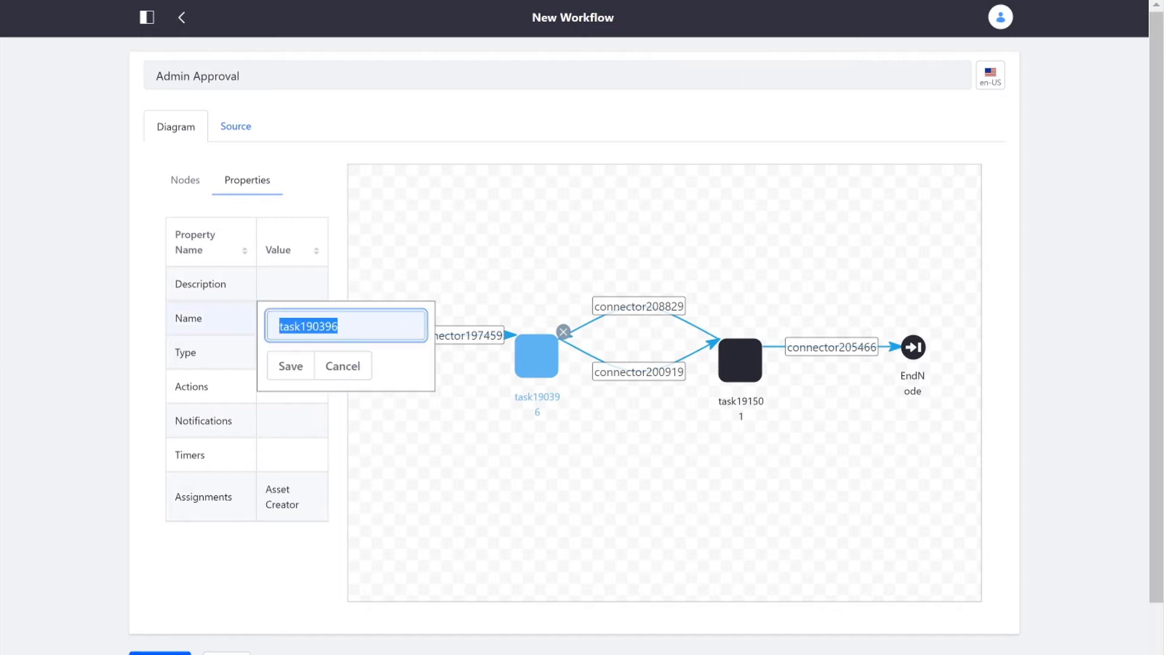
{"action": "type", "text": "Draft"}
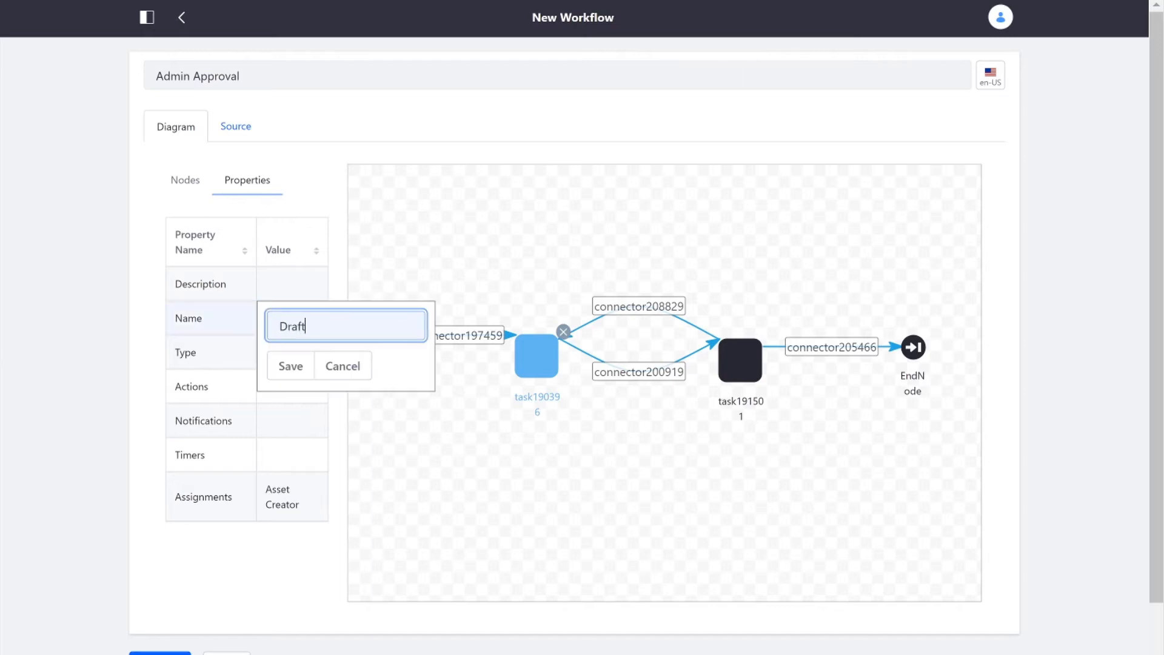
{"action": "left_click", "coordinate": [290, 365]}
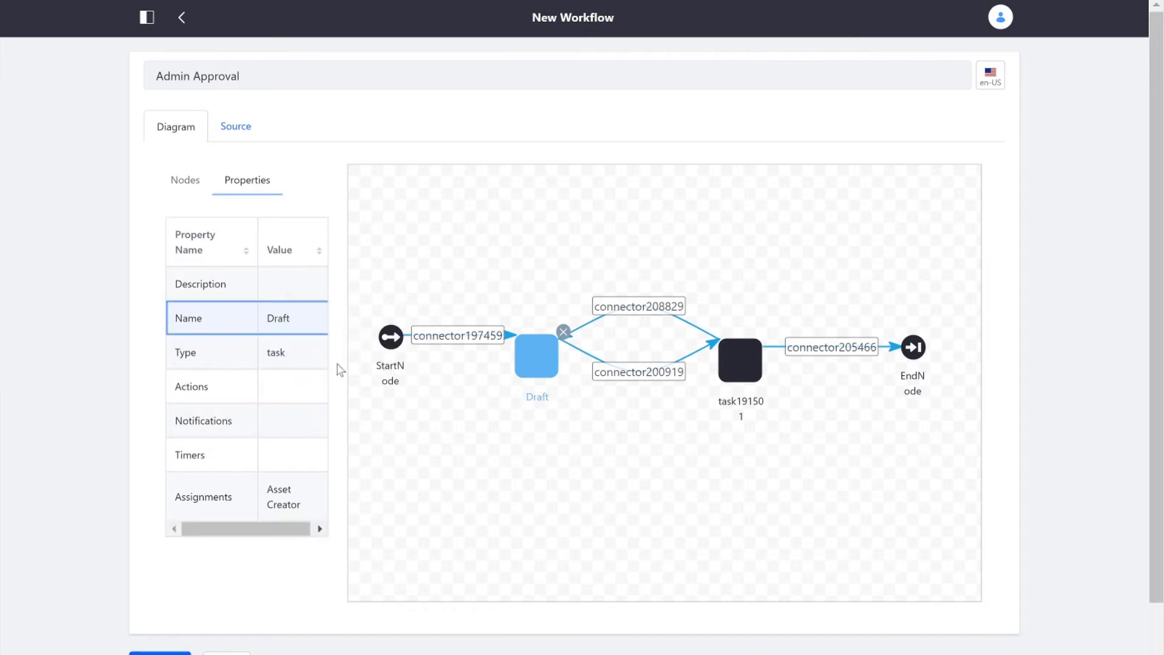
Rename the second task node to 'Review'.
{"action": "left_click", "coordinate": [739, 361]}
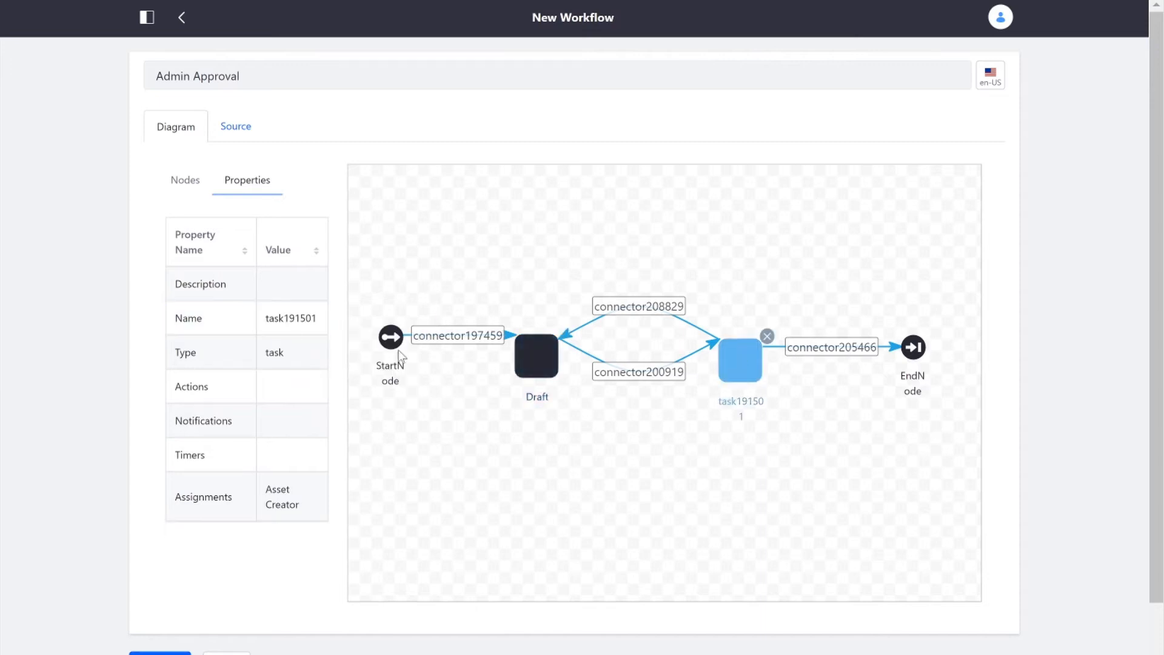
{"action": "type", "text": "Re"}
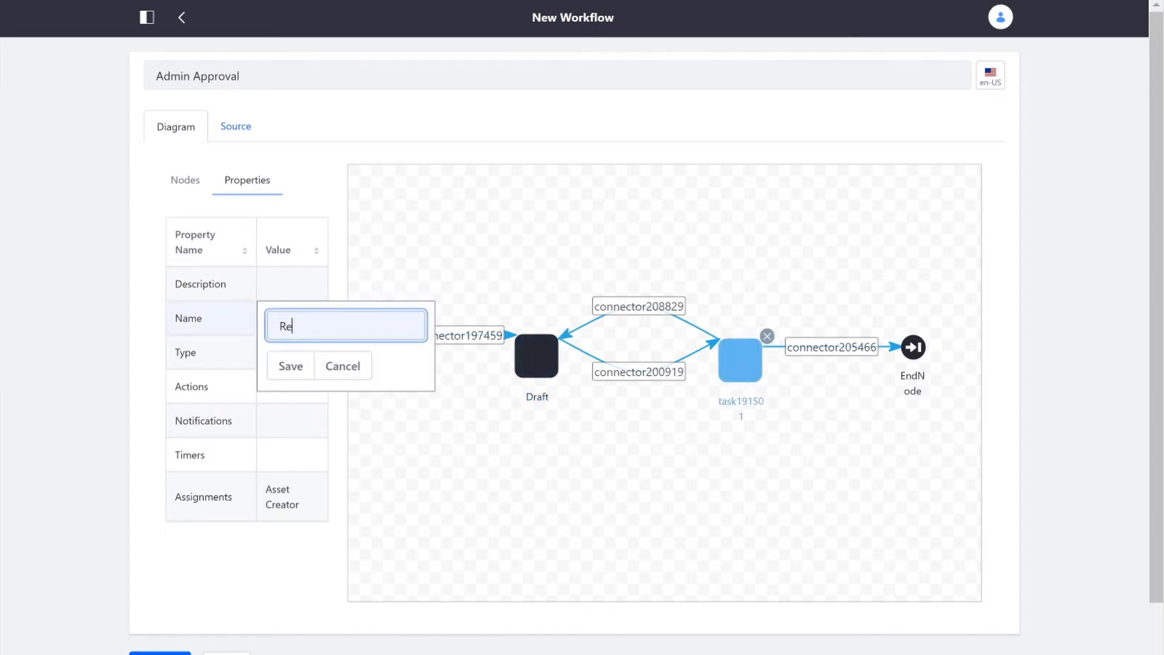
{"action": "type", "text": "view"}
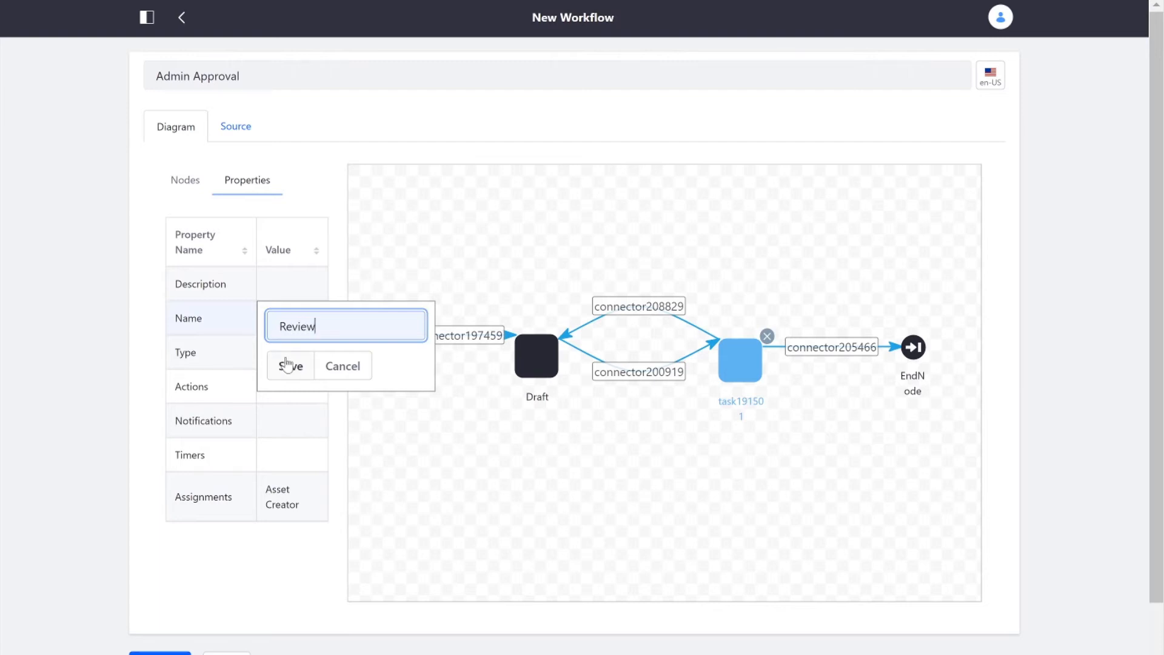
{"action": "left_click", "coordinate": [289, 365]}
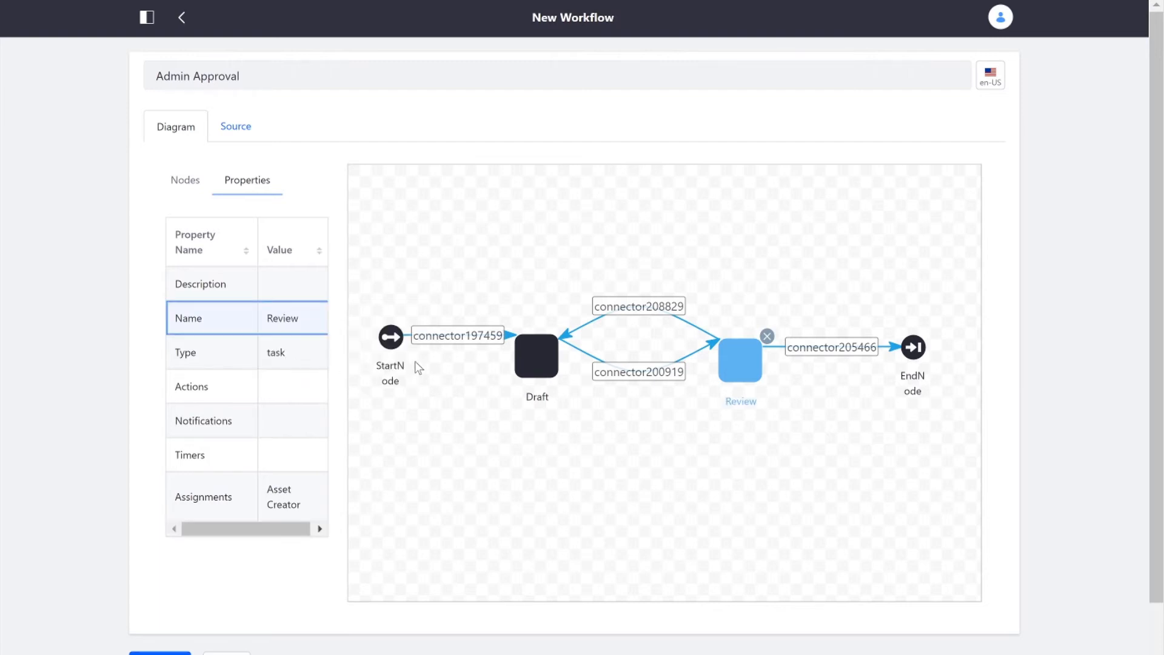
{"action": "left_click", "coordinate": [458, 335]}
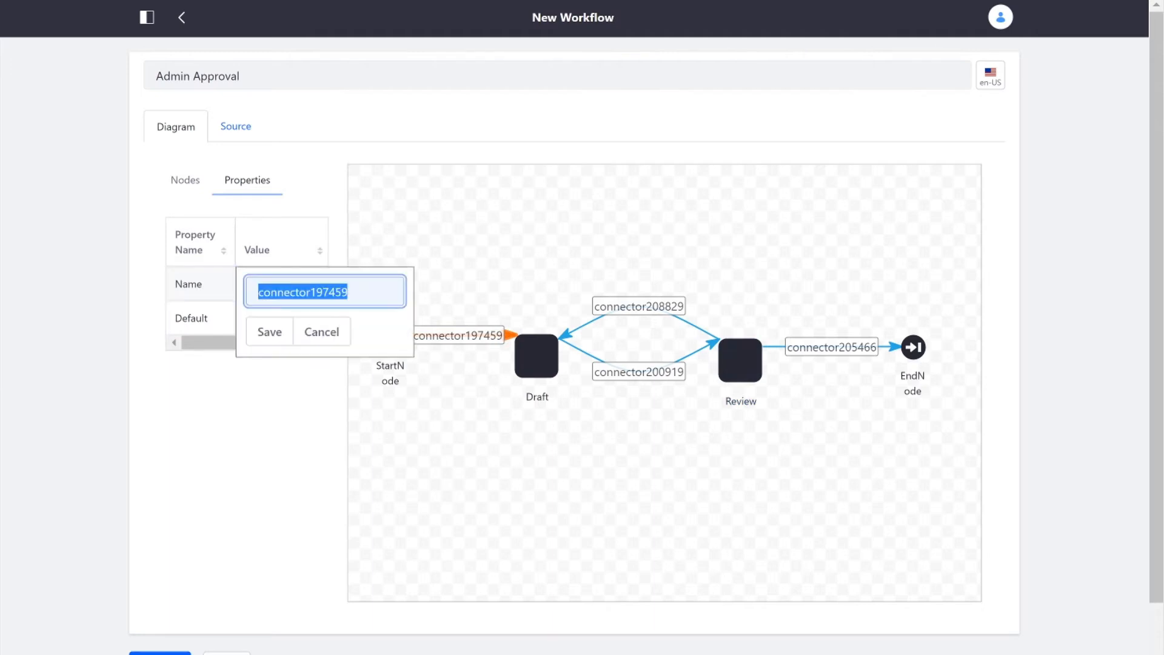
Name the connectors Create, Submit, Reject and Approve.
{"action": "left_click", "coordinate": [269, 331]}
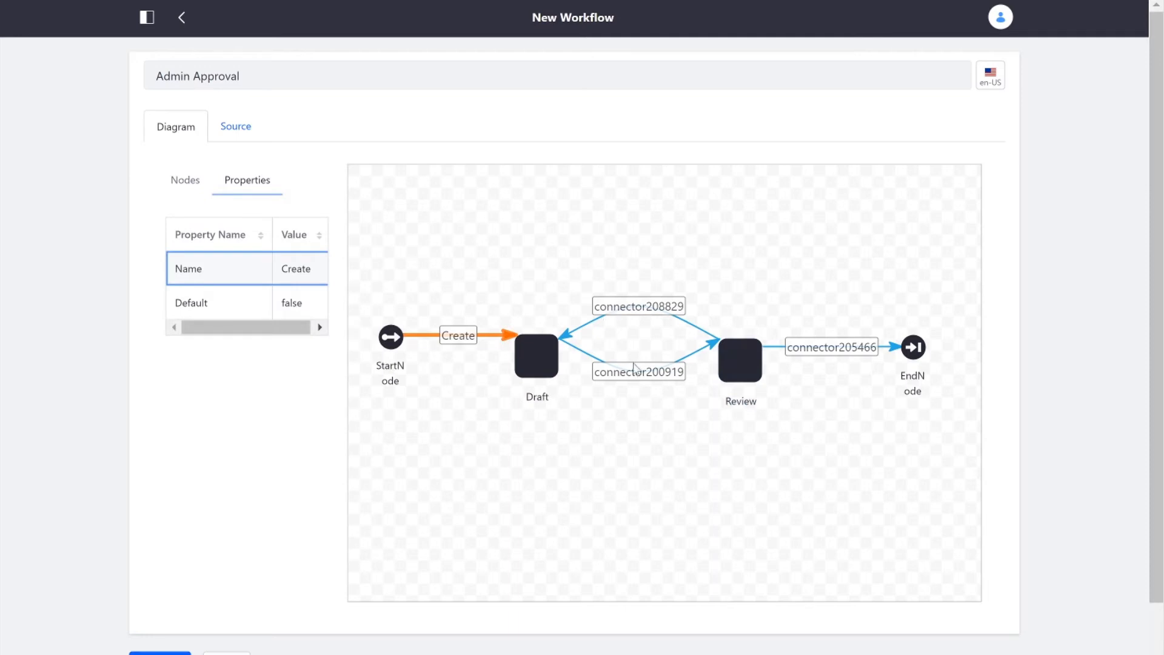
{"action": "left_click", "coordinate": [638, 371]}
{"action": "type", "text": "Submit"}
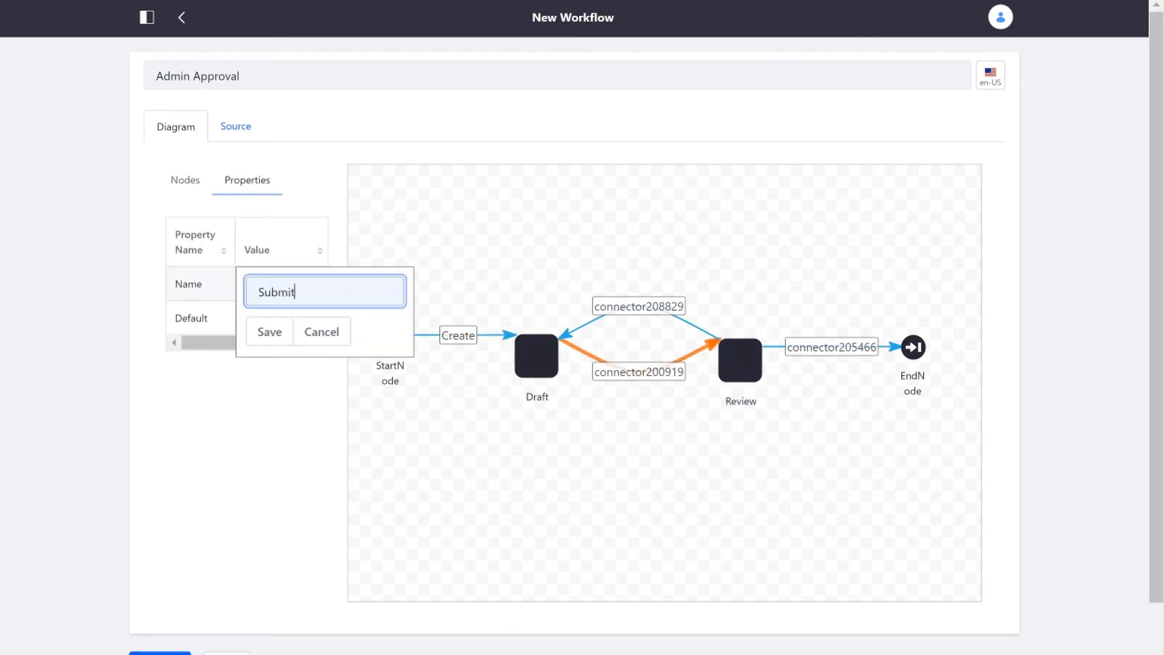
{"action": "left_click", "coordinate": [269, 332]}
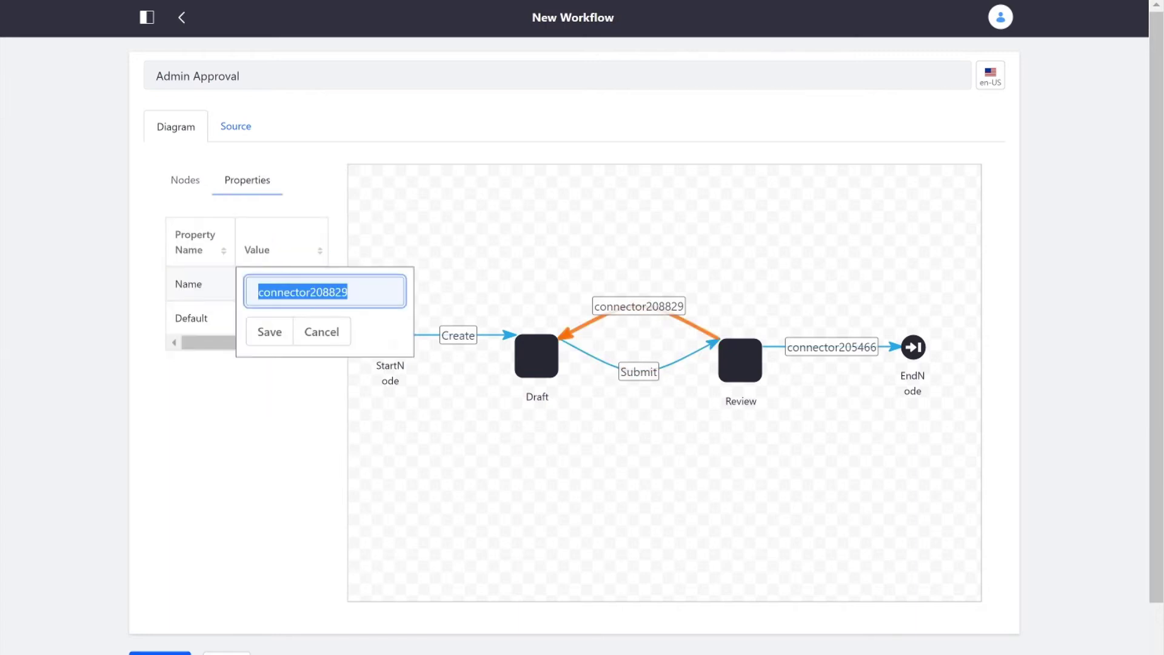
{"action": "type", "text": "Reject"}
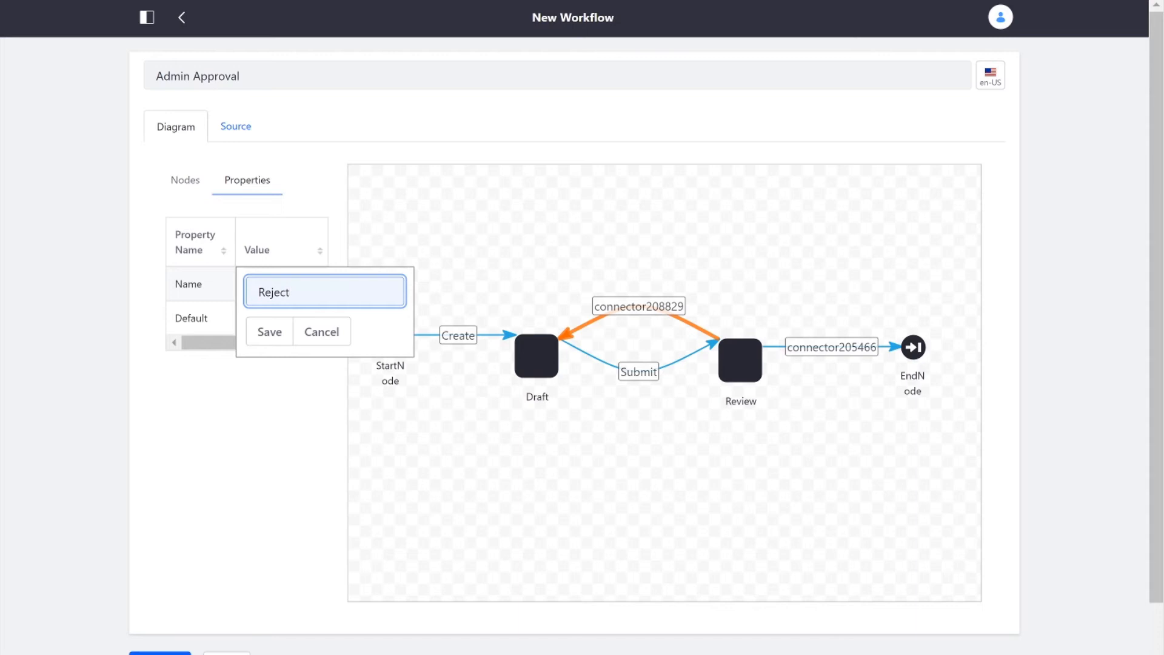
{"action": "left_click", "coordinate": [831, 346]}
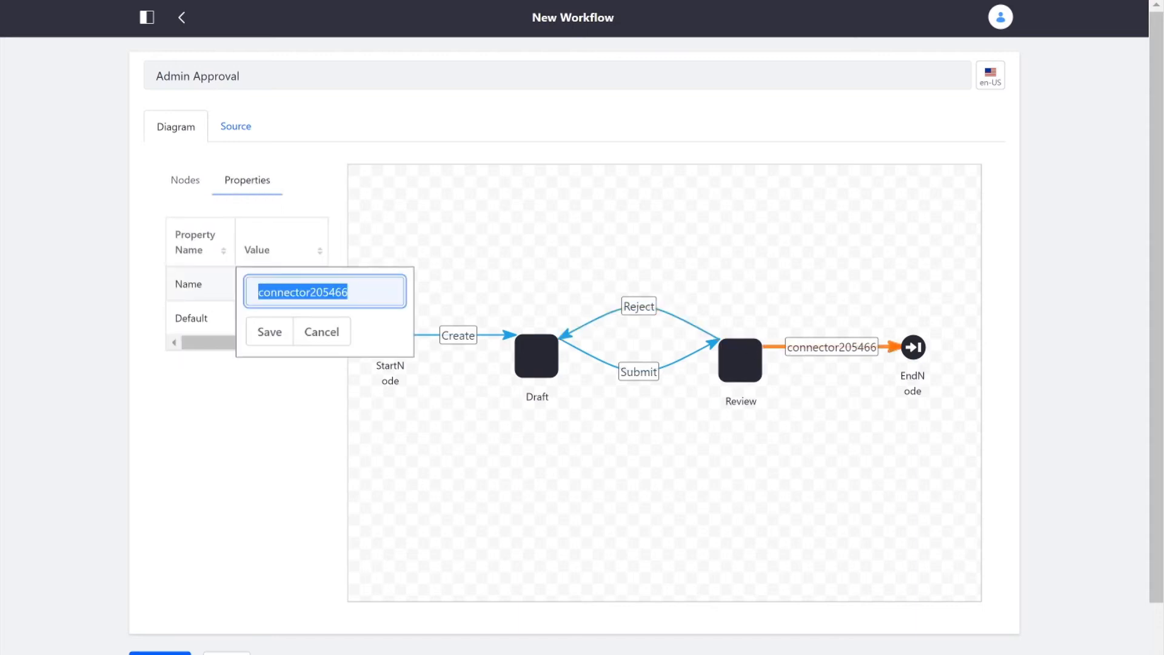
{"action": "type", "text": "Approve"}
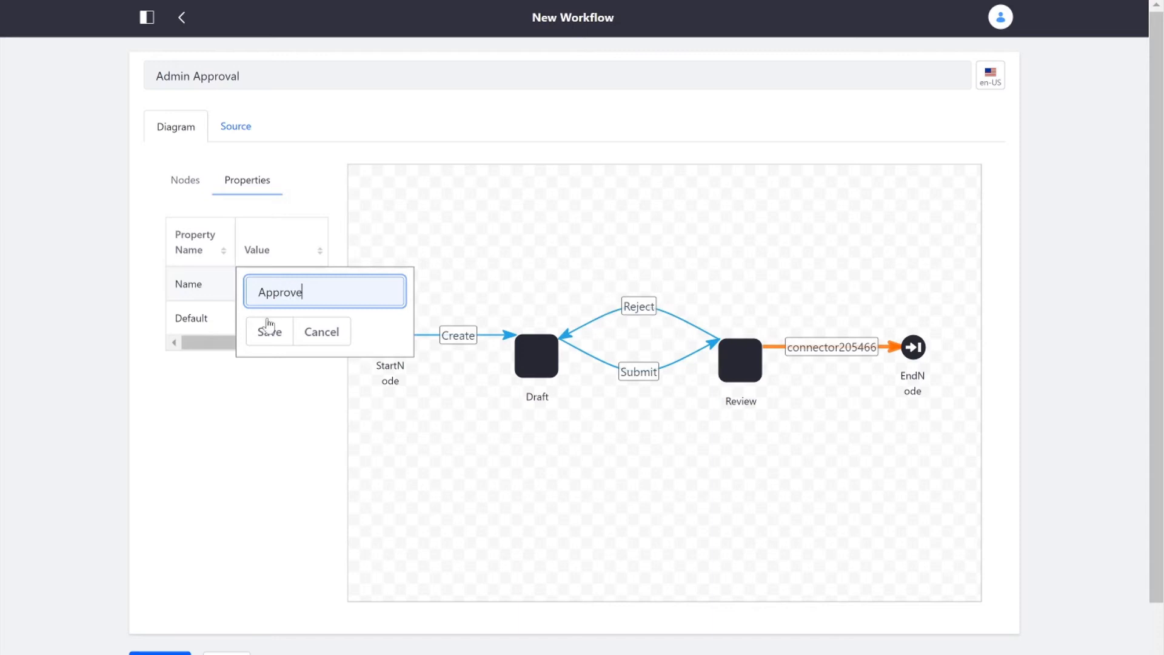
{"action": "left_click", "coordinate": [269, 332]}
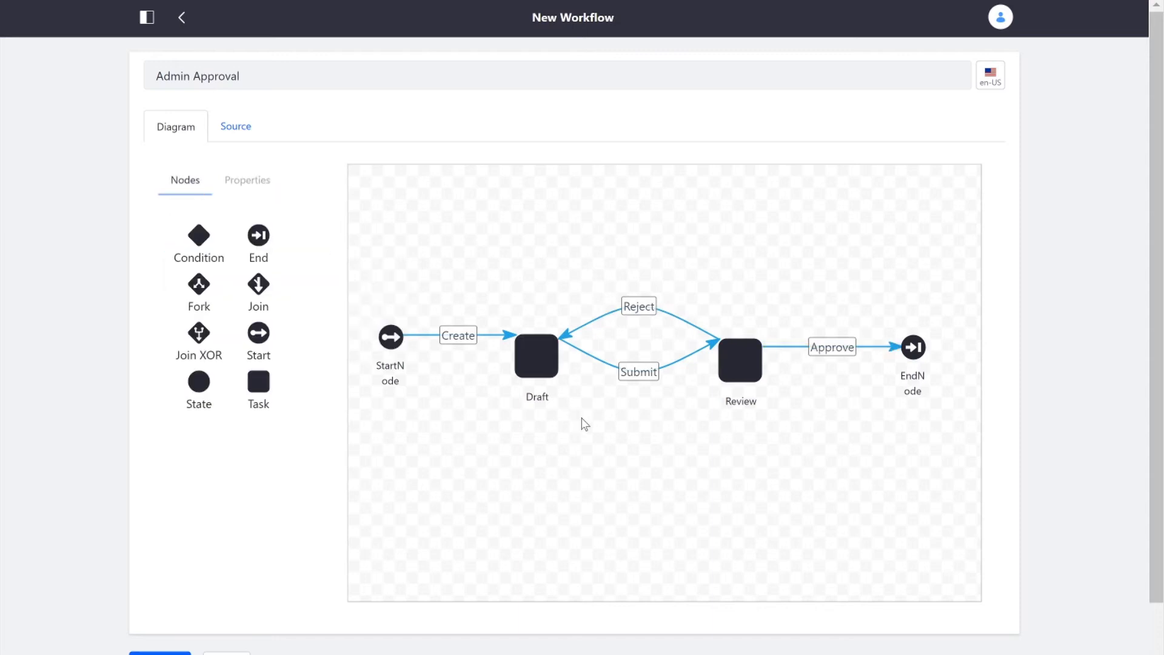
{"action": "mouse_move", "coordinate": [567, 400]}
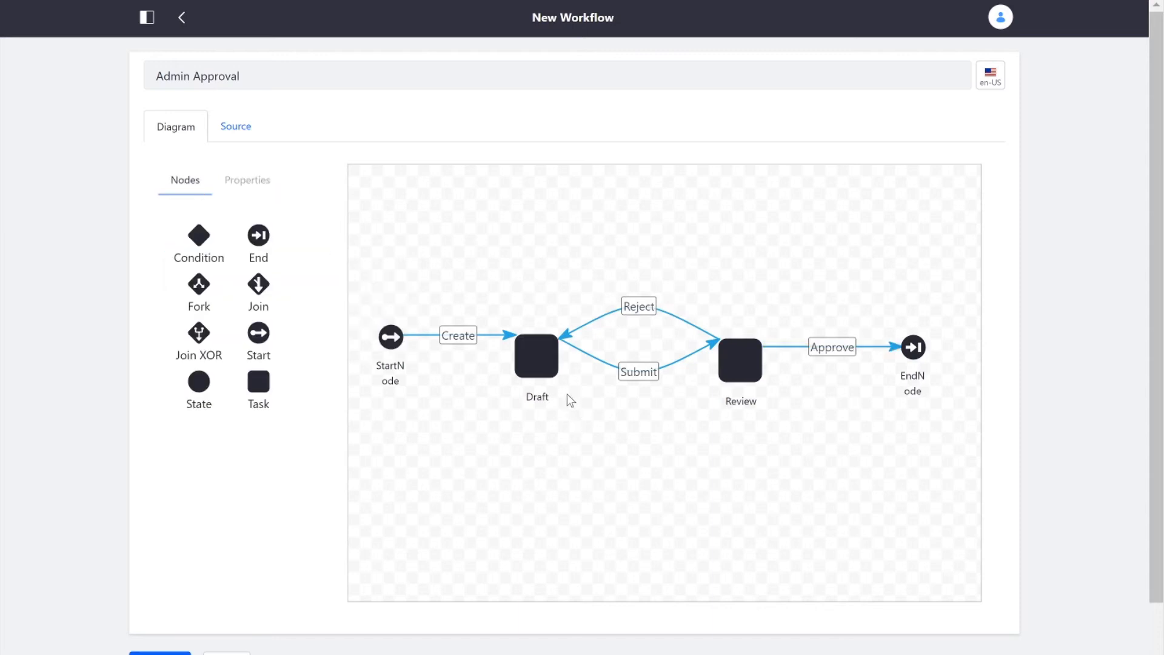
{"action": "left_click", "coordinate": [536, 355]}
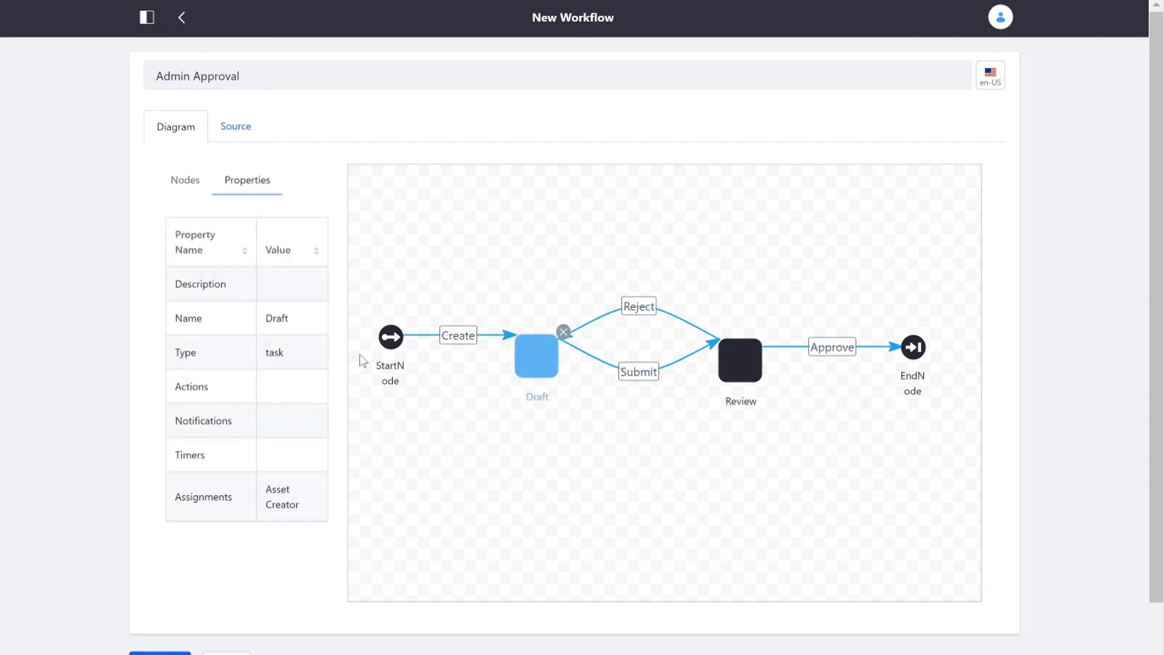
{"action": "mouse_move", "coordinate": [276, 392]}
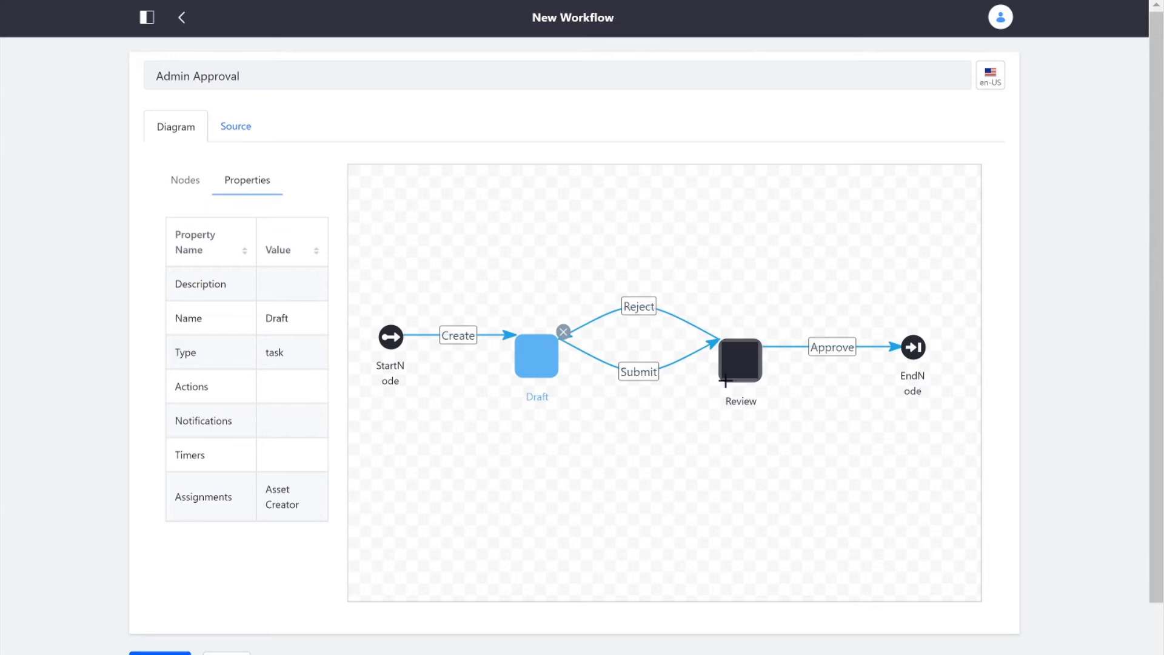
{"action": "left_click", "coordinate": [740, 362]}
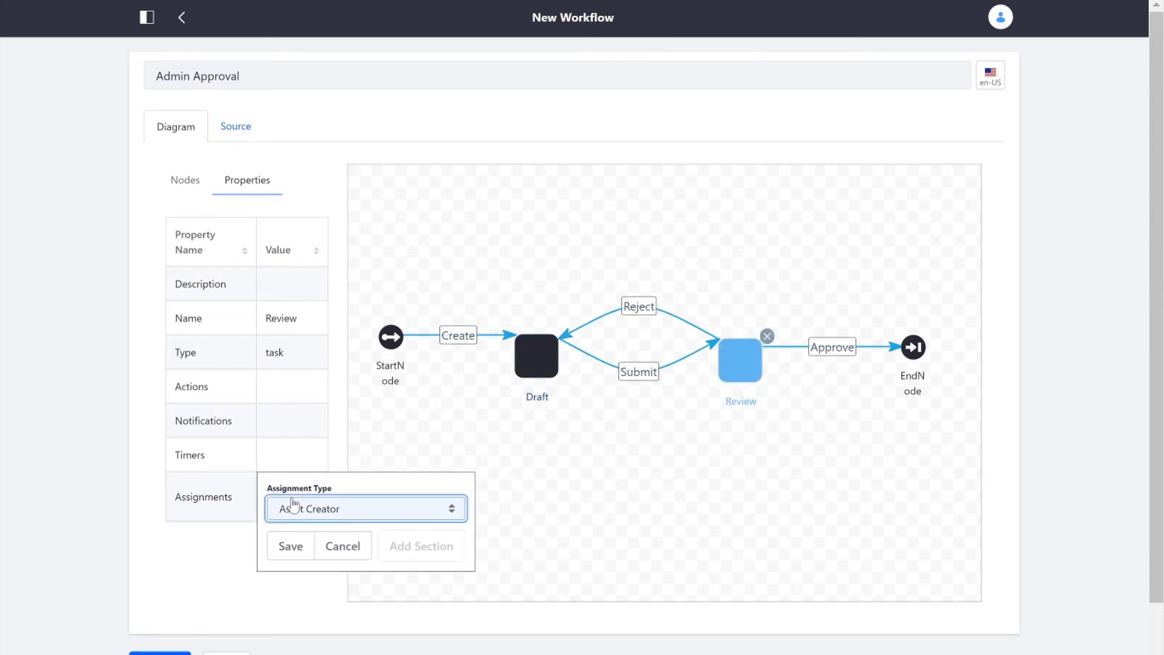
Set the Review task's assignment to Role Type with Site as the role type.
{"action": "left_click", "coordinate": [364, 508]}
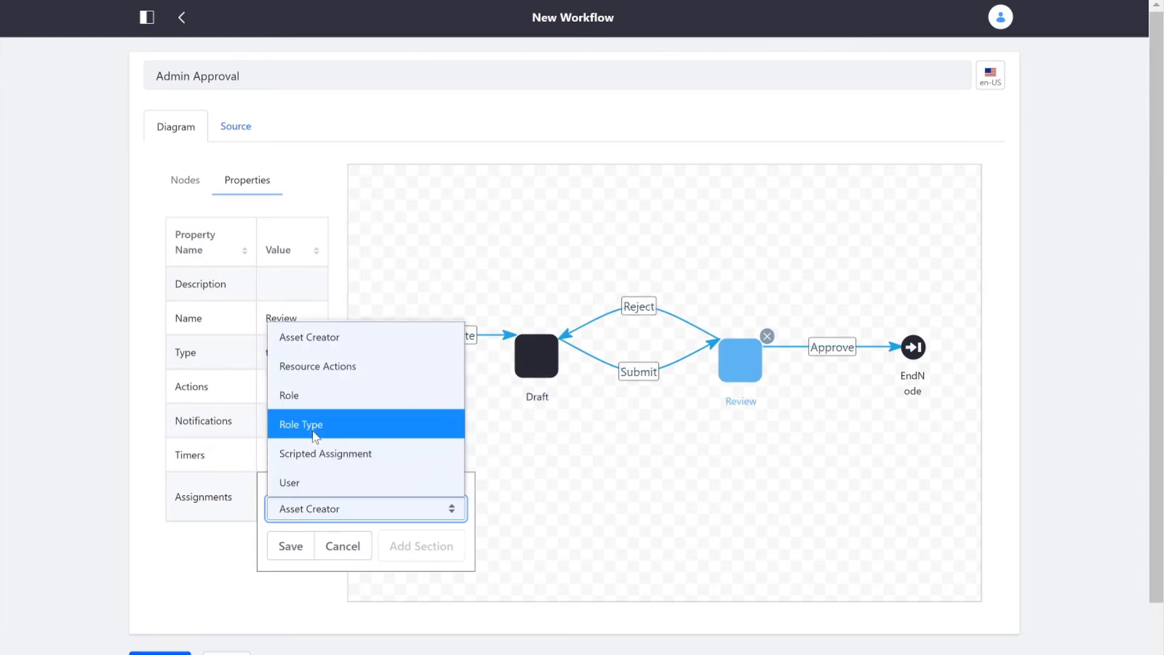
{"action": "left_click", "coordinate": [300, 423]}
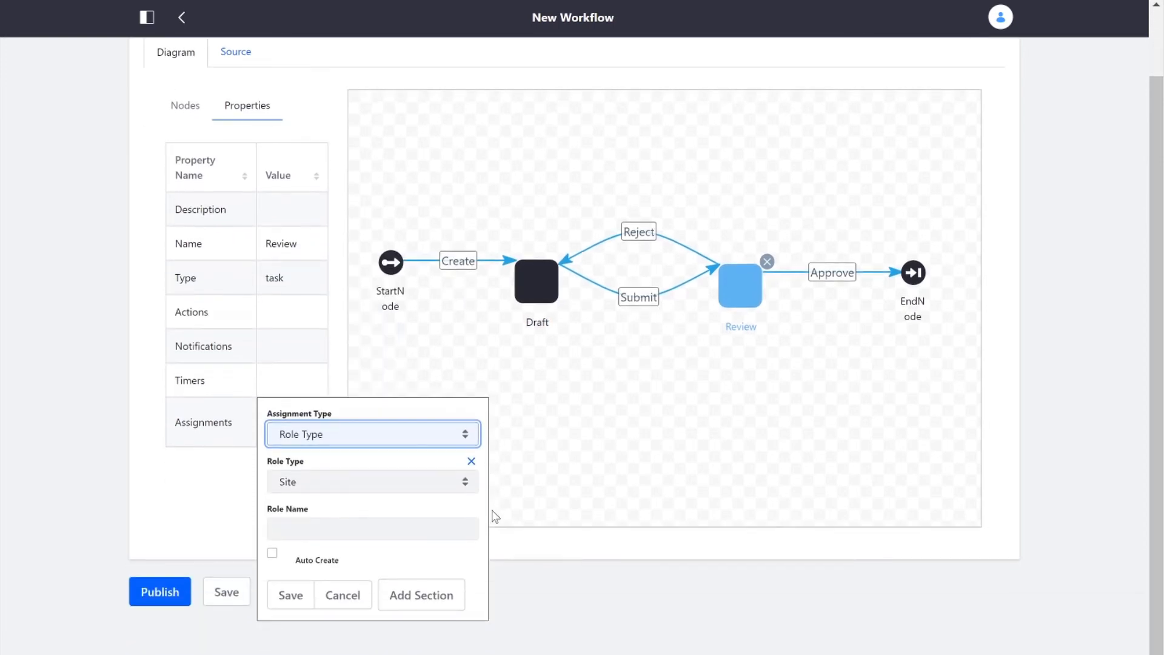
{"action": "left_click", "coordinate": [373, 528]}
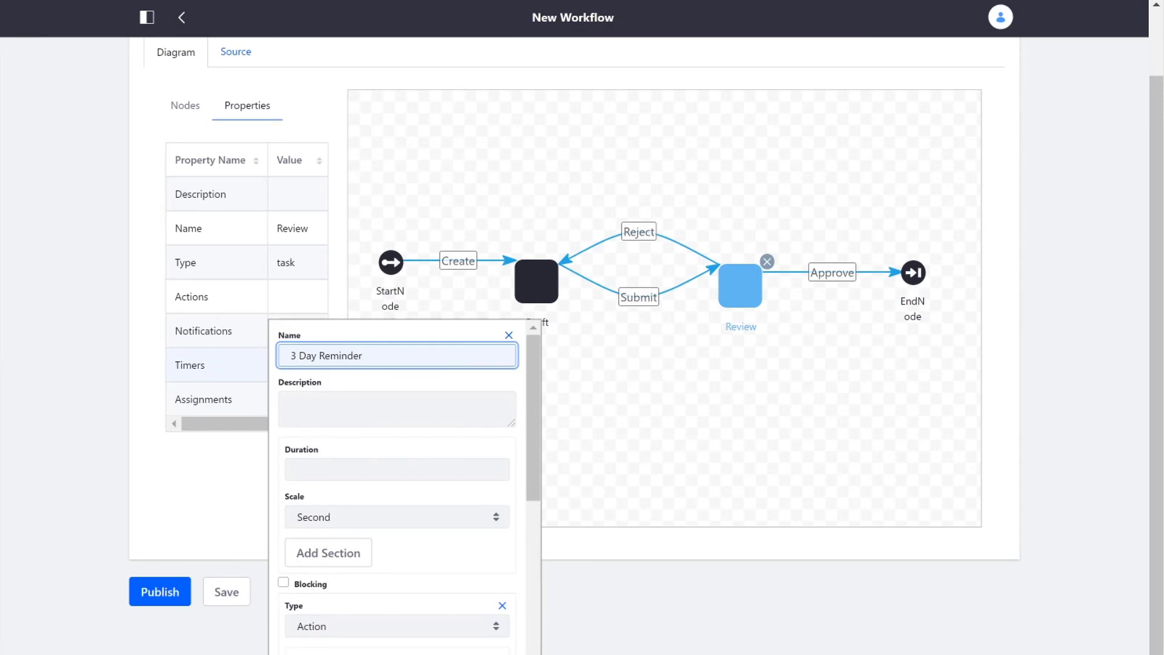
Give the 3 Day Reminder timer a duration of 3 and set its time scale.
{"action": "type", "text": "3"}
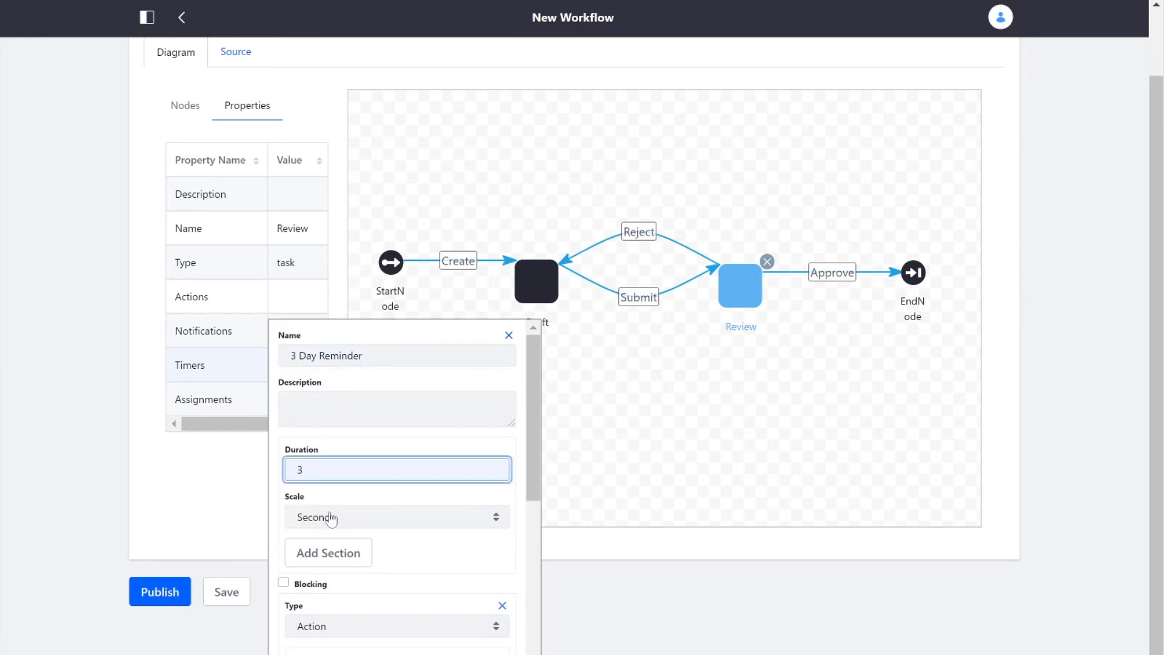
{"action": "left_click", "coordinate": [397, 517]}
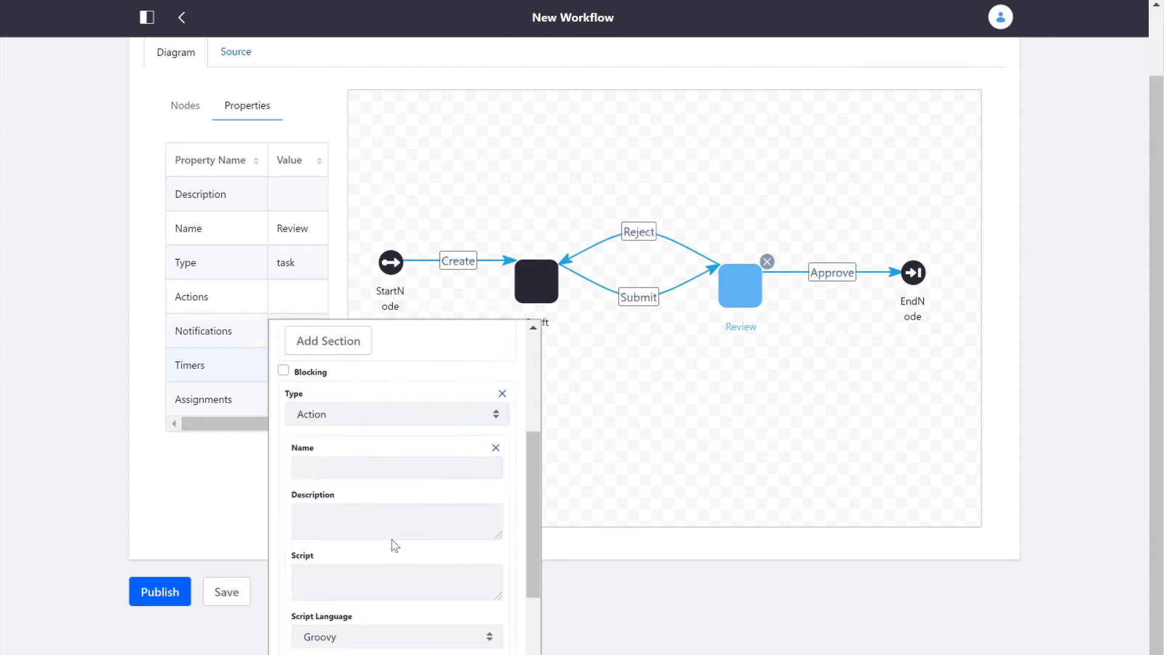
{"action": "left_click", "coordinate": [396, 414]}
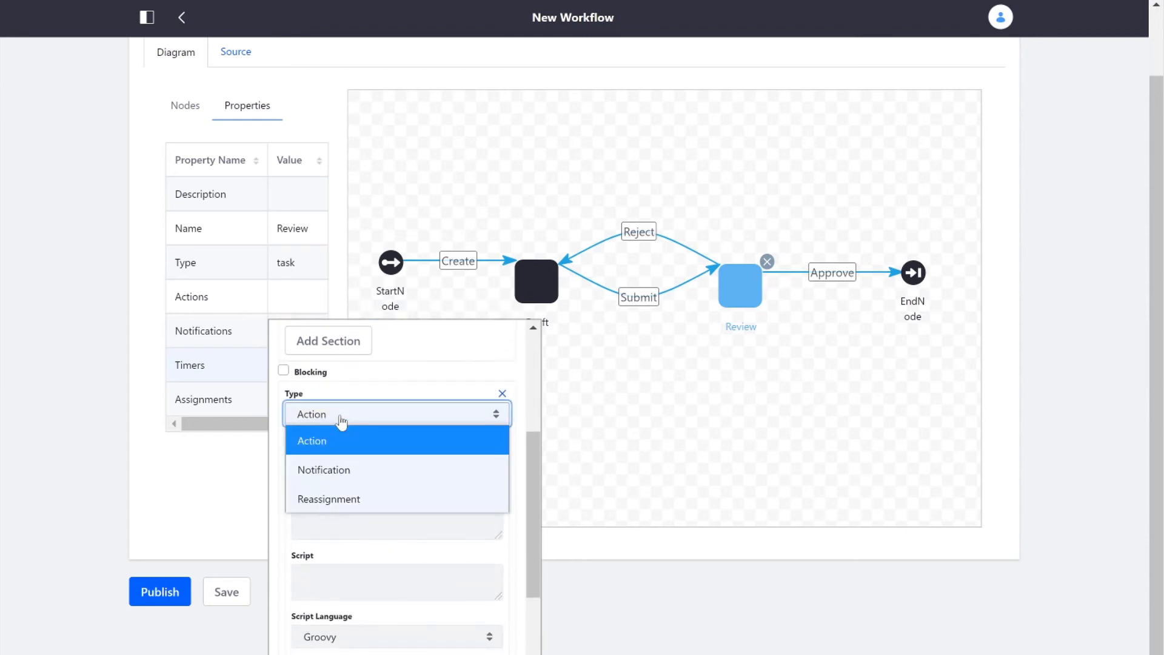
{"action": "mouse_move", "coordinate": [371, 505]}
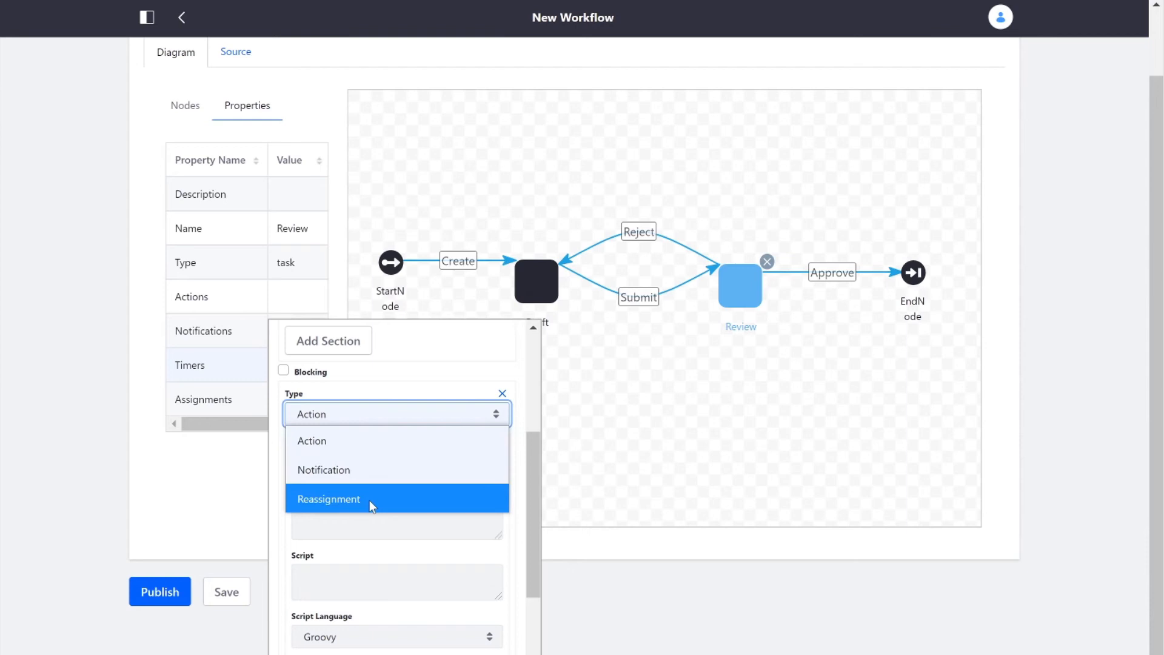
Make the timer action a notification named 'Reminder' using the Text template language.
{"action": "left_click", "coordinate": [323, 469]}
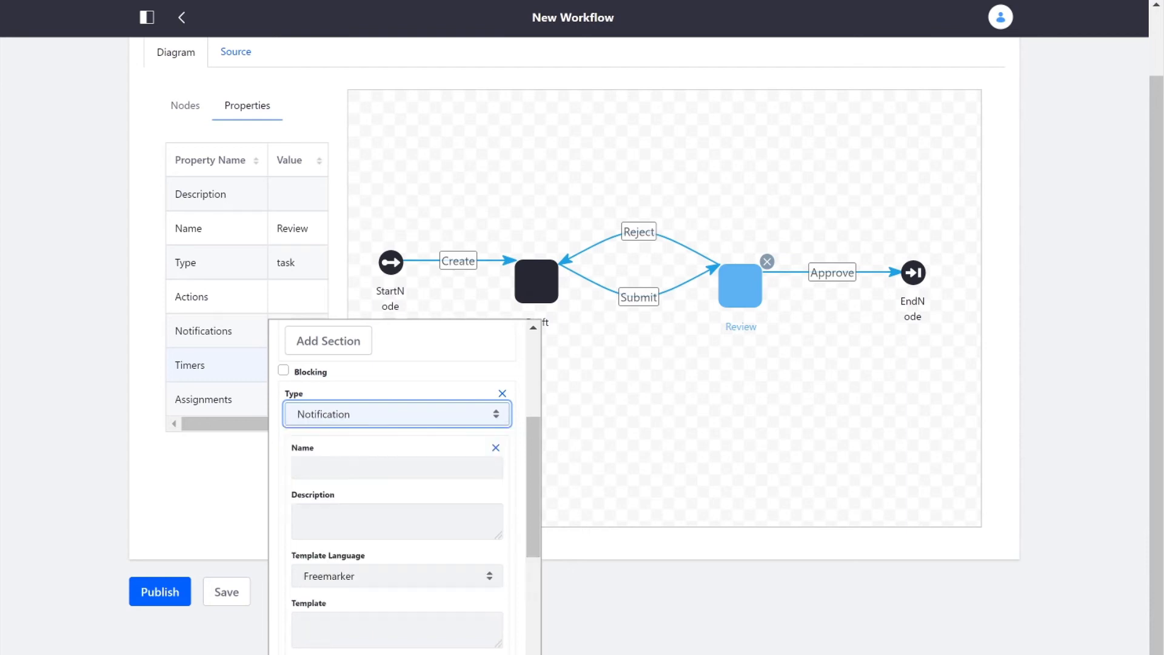
{"action": "type", "text": "Re"}
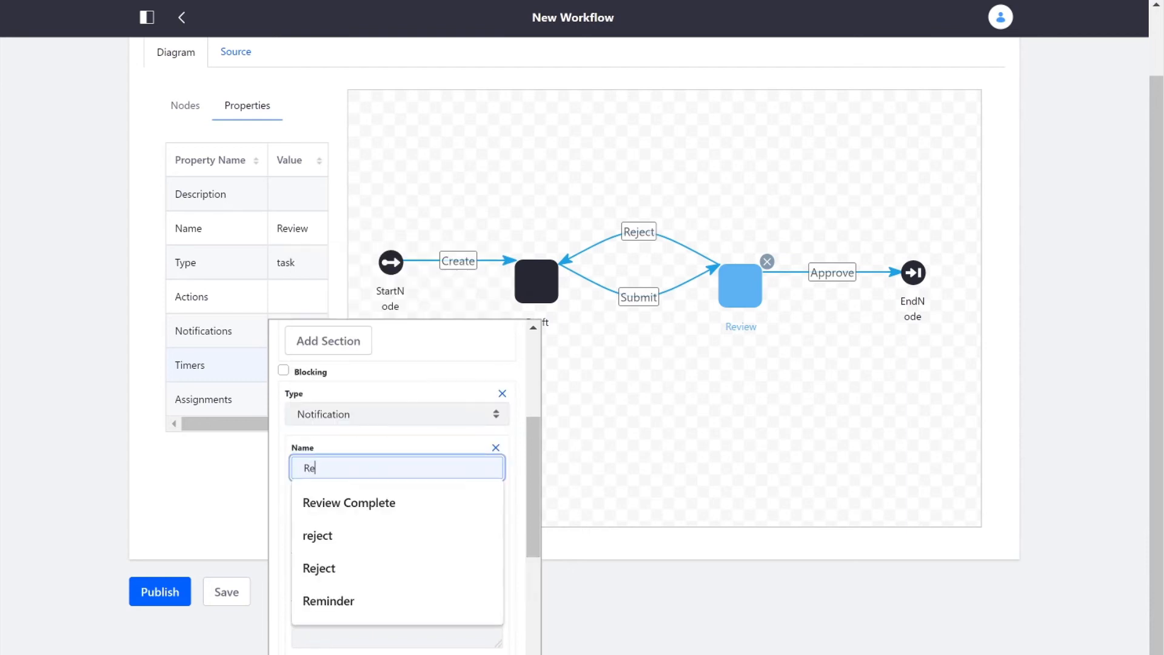
{"action": "left_click", "coordinate": [328, 601]}
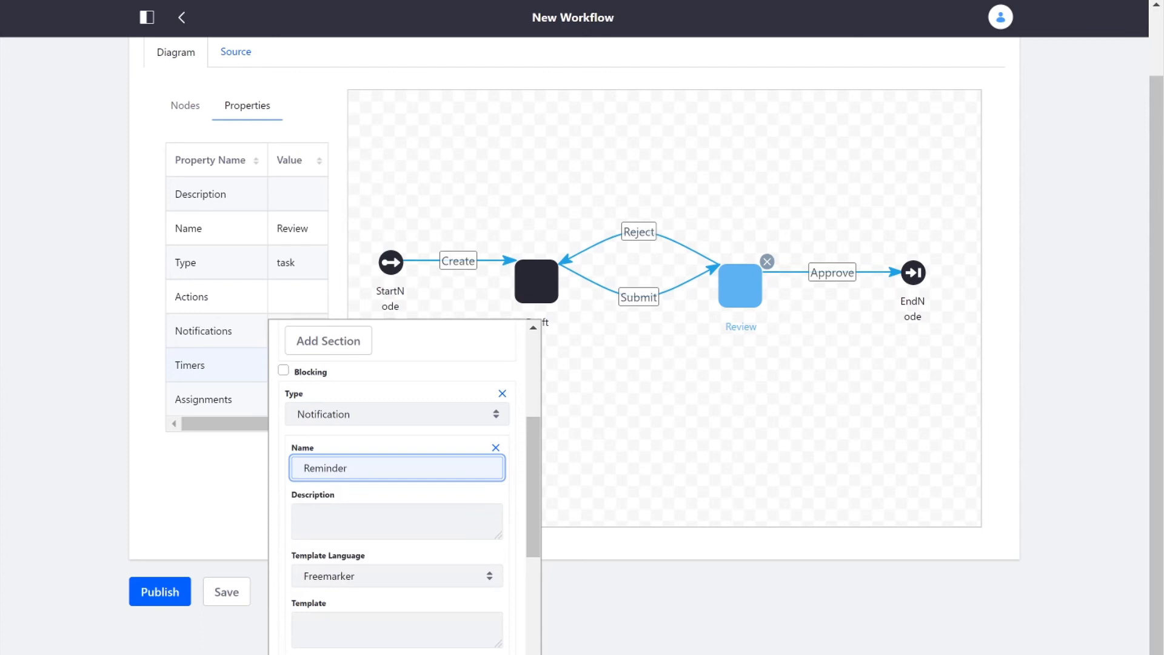
{"action": "scroll", "scroll_direction": "down", "scroll_amount": 3}
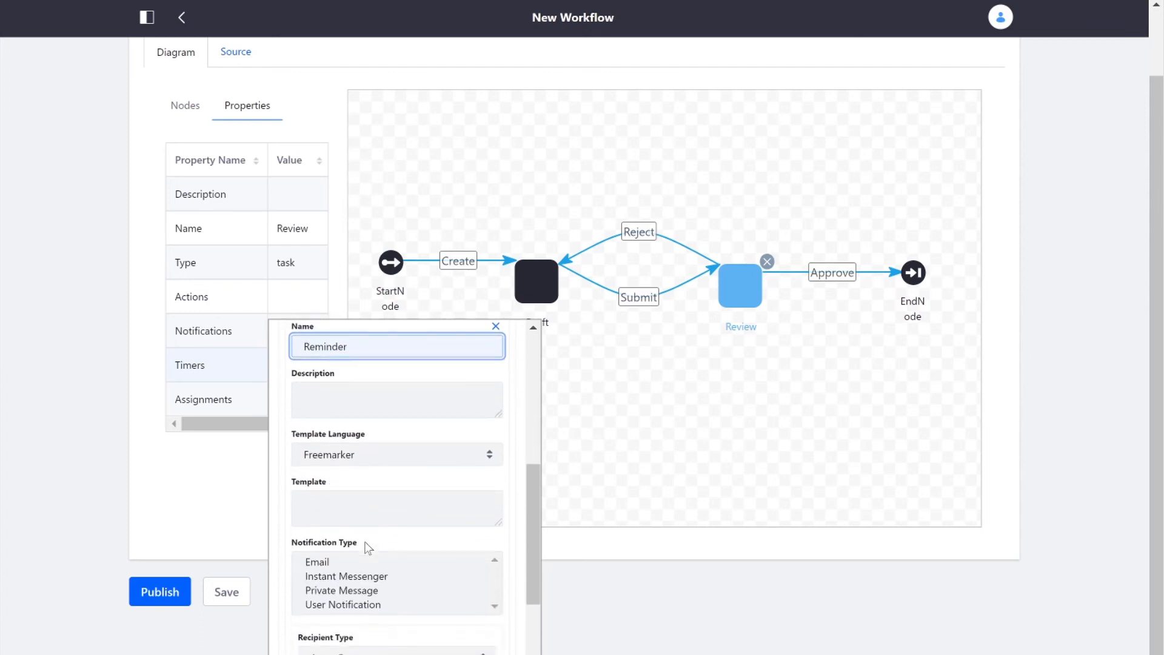
{"action": "scroll", "scroll_direction": "down", "scroll_amount": 3}
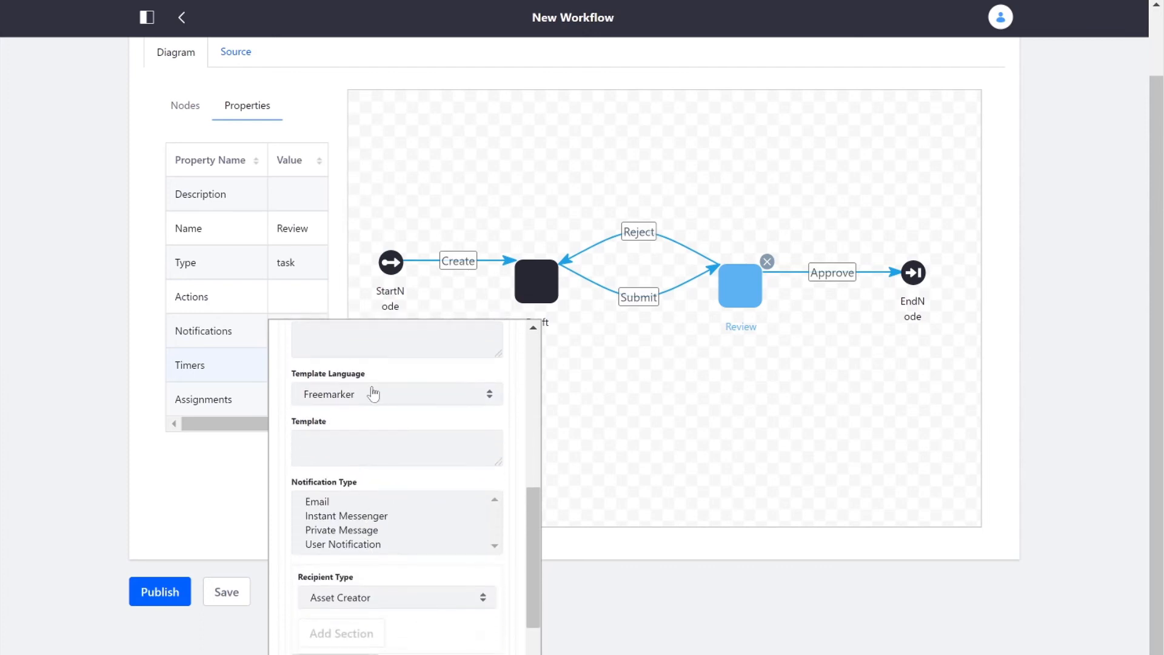
{"action": "left_click", "coordinate": [396, 394]}
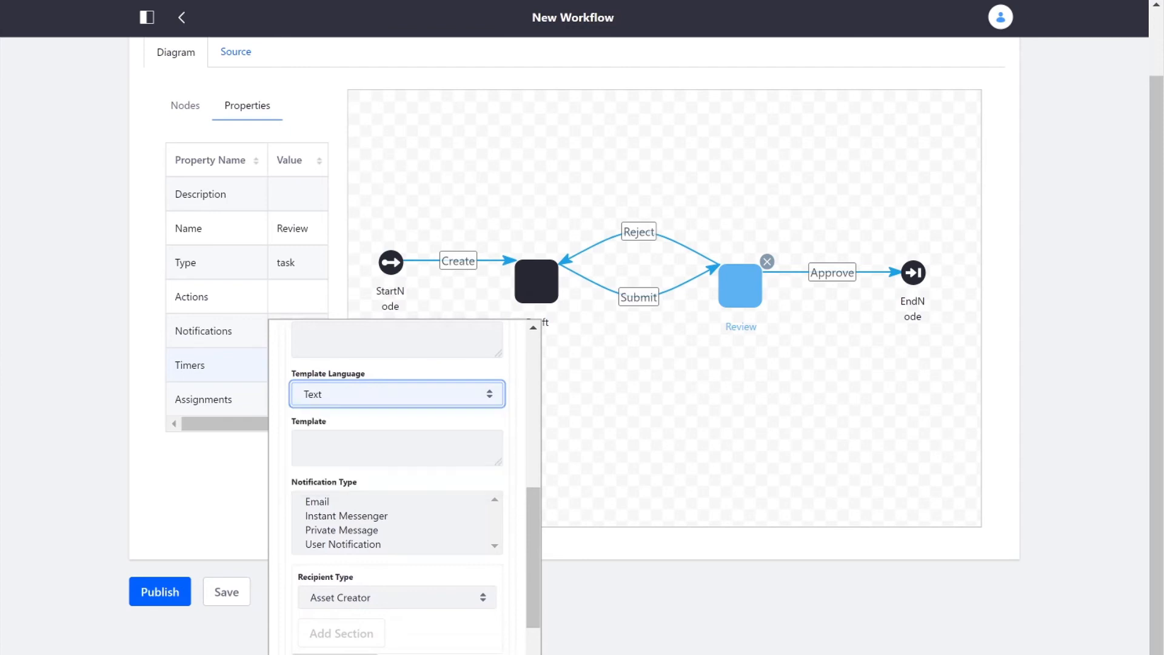
Send 'Please review the asset!' as a user notification to a site role.
{"action": "type", "text": "P"}
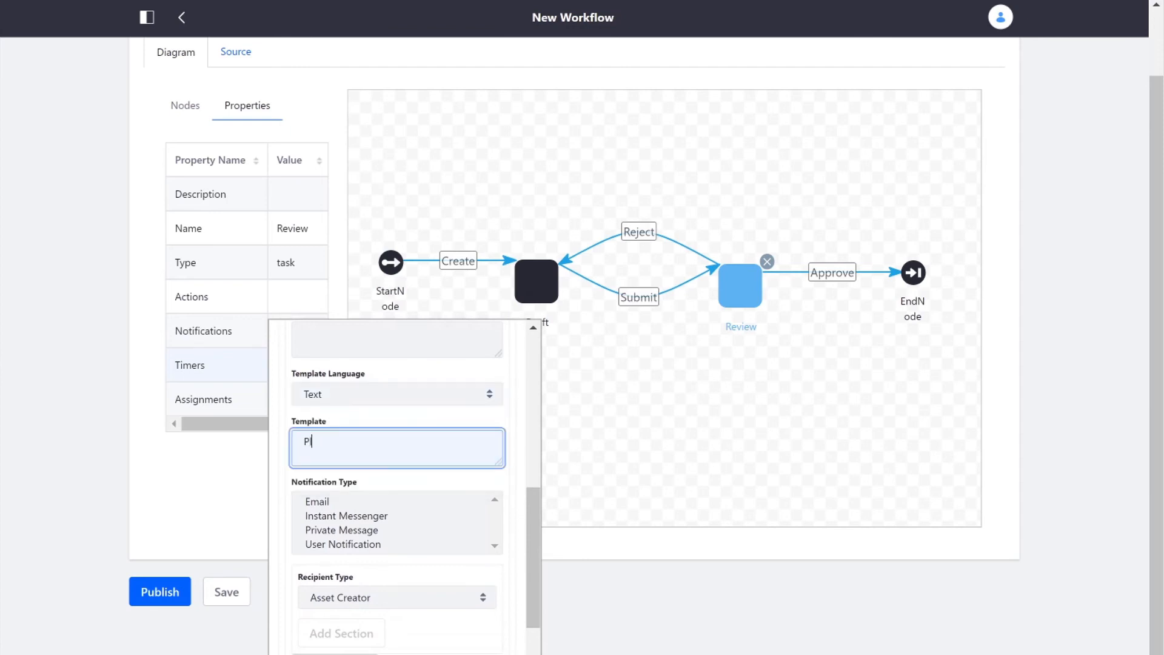
{"action": "type", "text": "lease review the asset"}
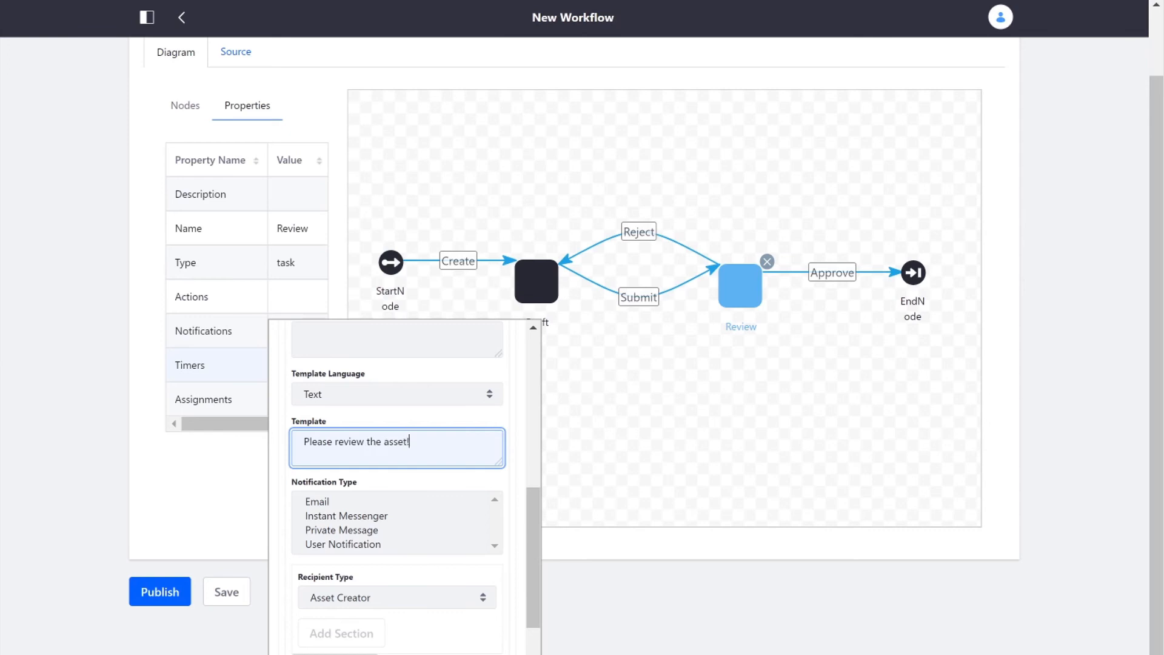
{"action": "left_click", "coordinate": [342, 544]}
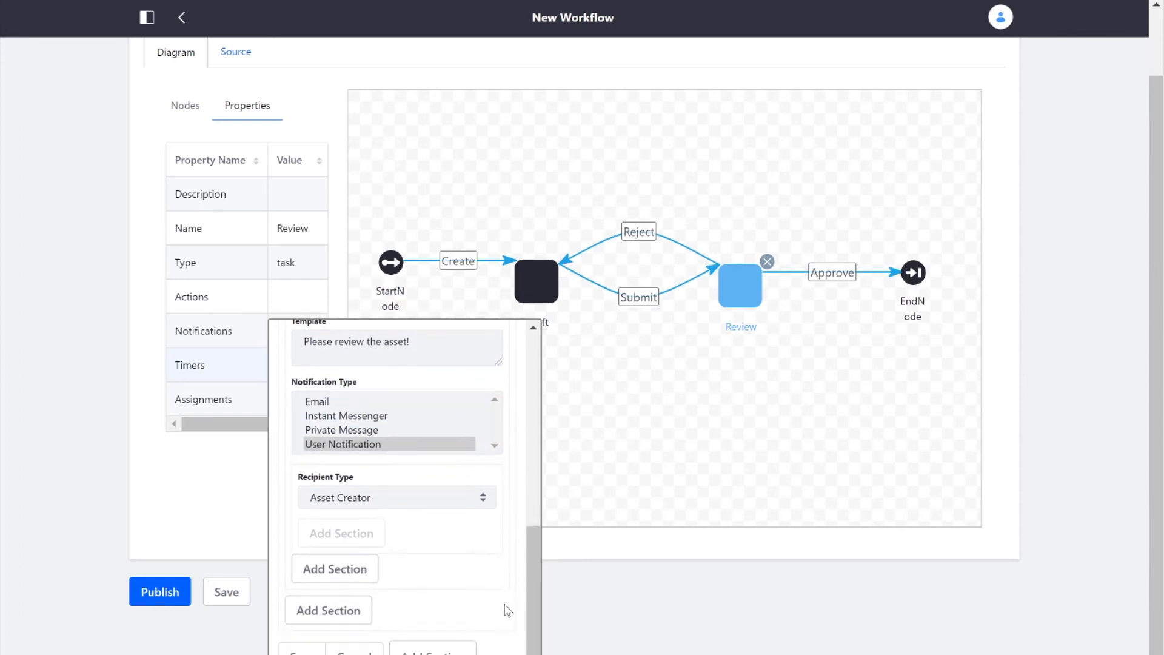
{"action": "left_click", "coordinate": [396, 497]}
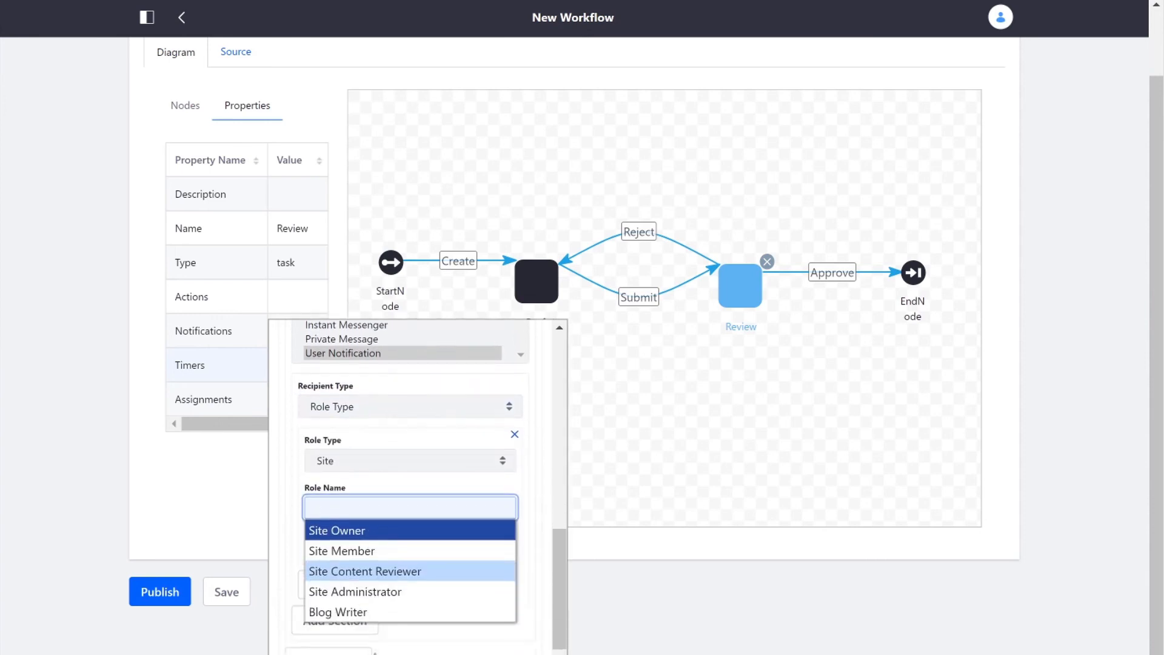
{"action": "left_click", "coordinate": [354, 591]}
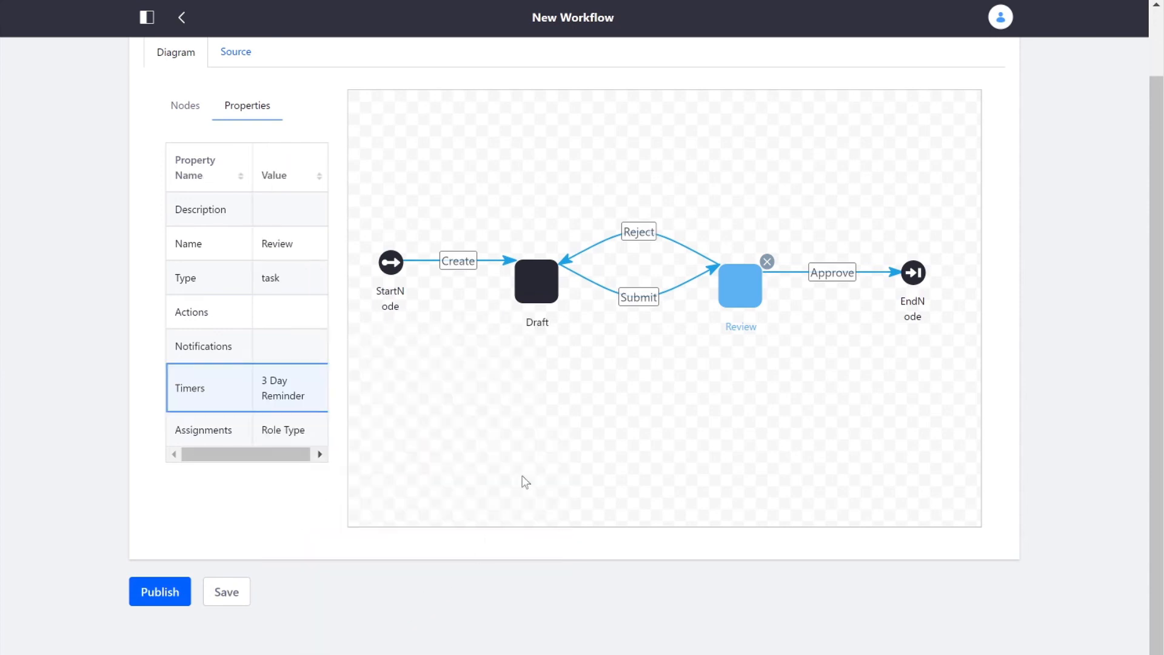
Add an 'Approved' user notification to the End node reading 'Asset has been approved!'.
{"action": "left_click", "coordinate": [184, 106]}
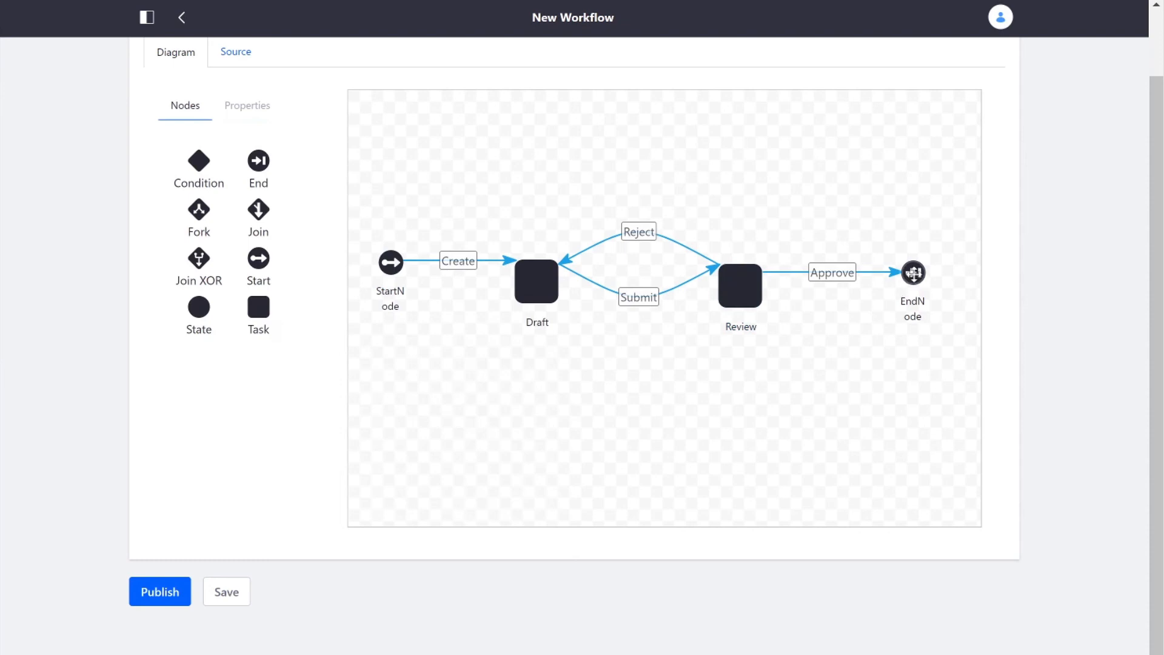
{"action": "left_click", "coordinate": [913, 273]}
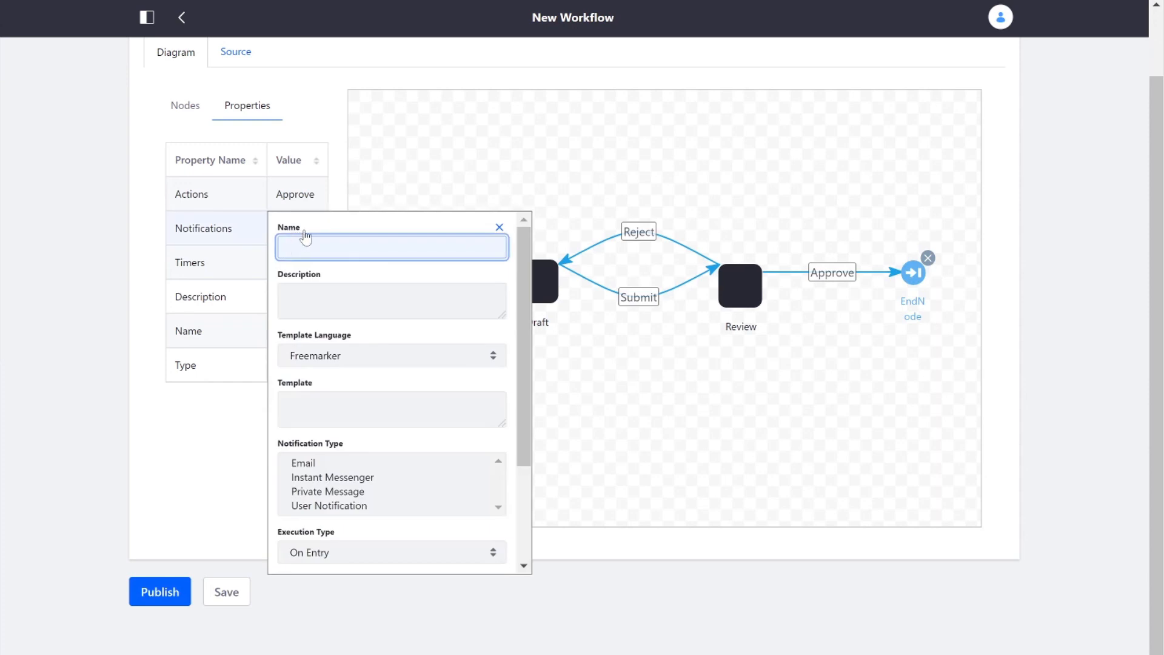
{"action": "type", "text": "Approved"}
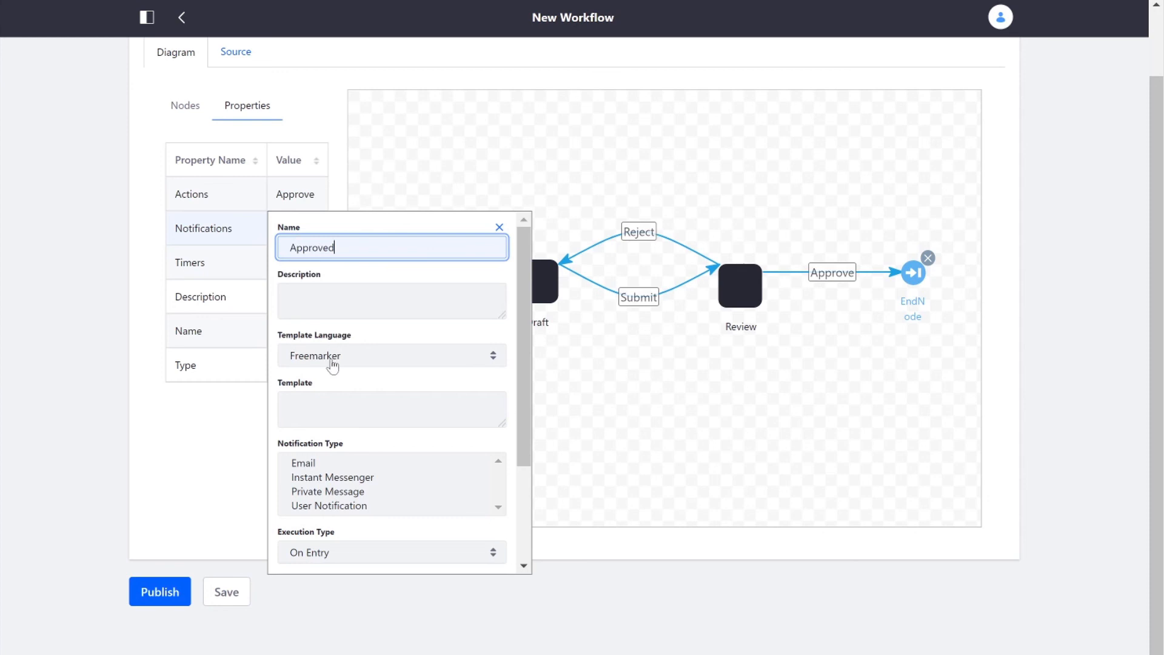
{"action": "left_click", "coordinate": [391, 355]}
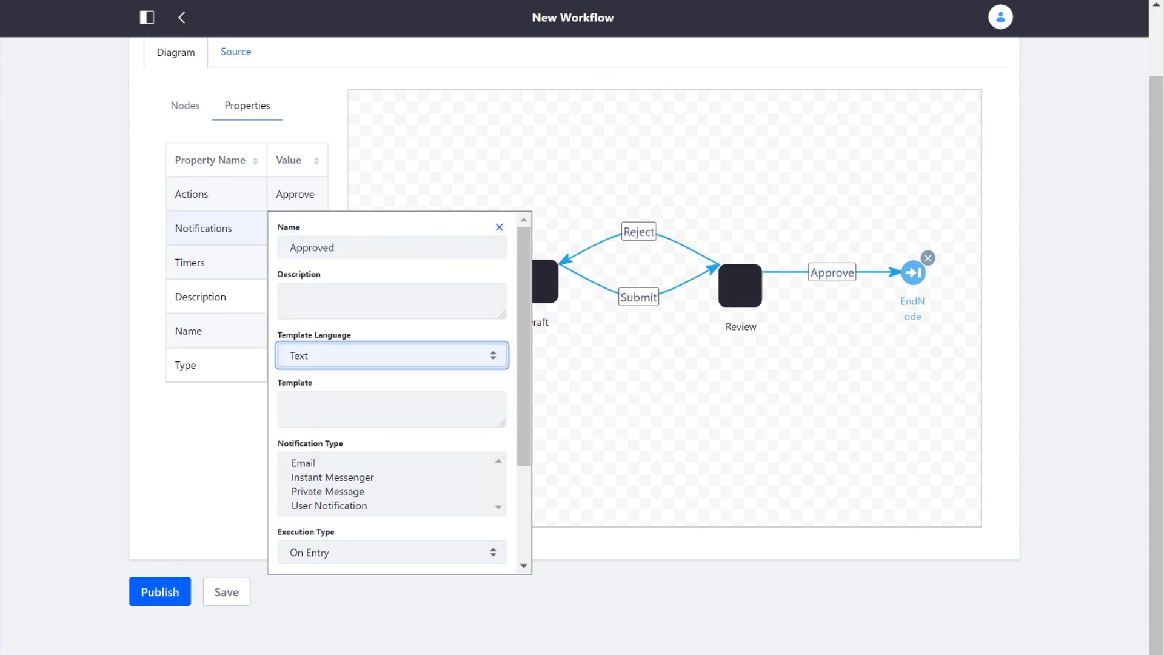
{"action": "type", "text": "As"}
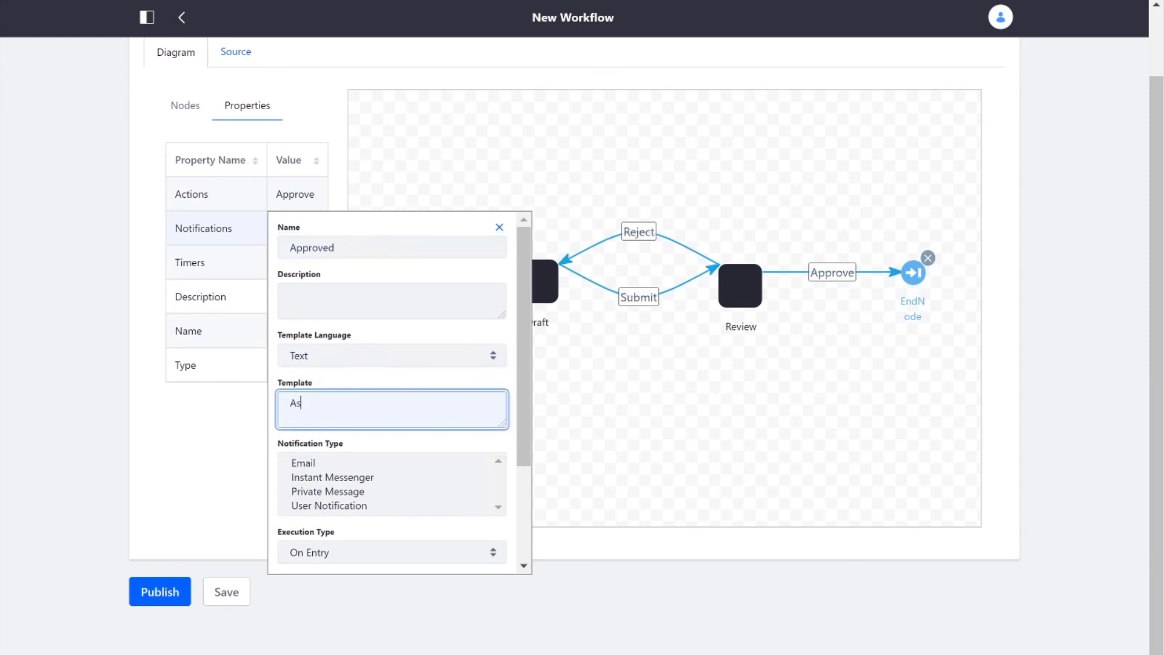
{"action": "type", "text": "Asset has been approved"}
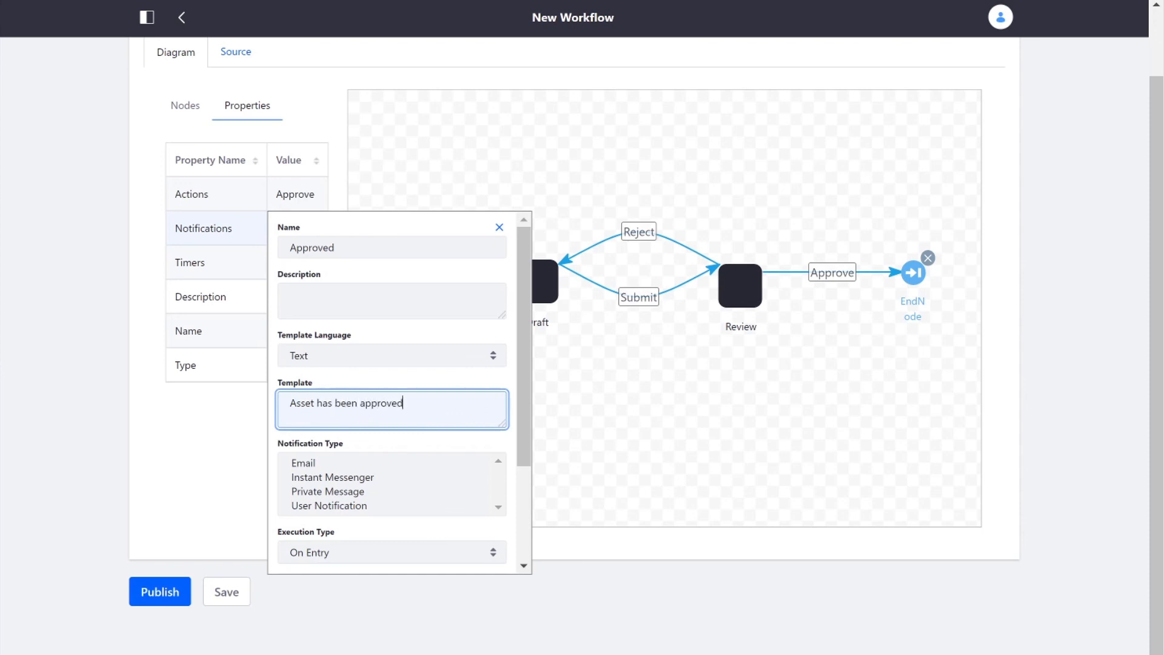
{"action": "left_click", "coordinate": [329, 505]}
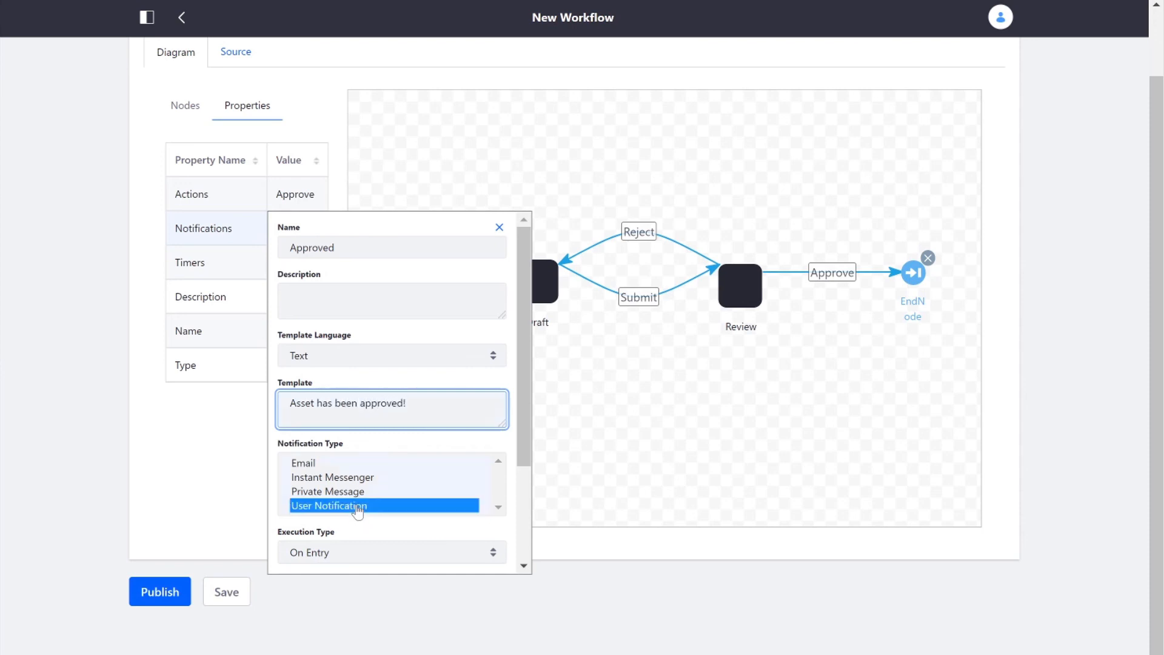
Save the End node notification and publish the Admin Approval workflow.
{"action": "scroll", "scroll_direction": "down", "scroll_amount": 3}
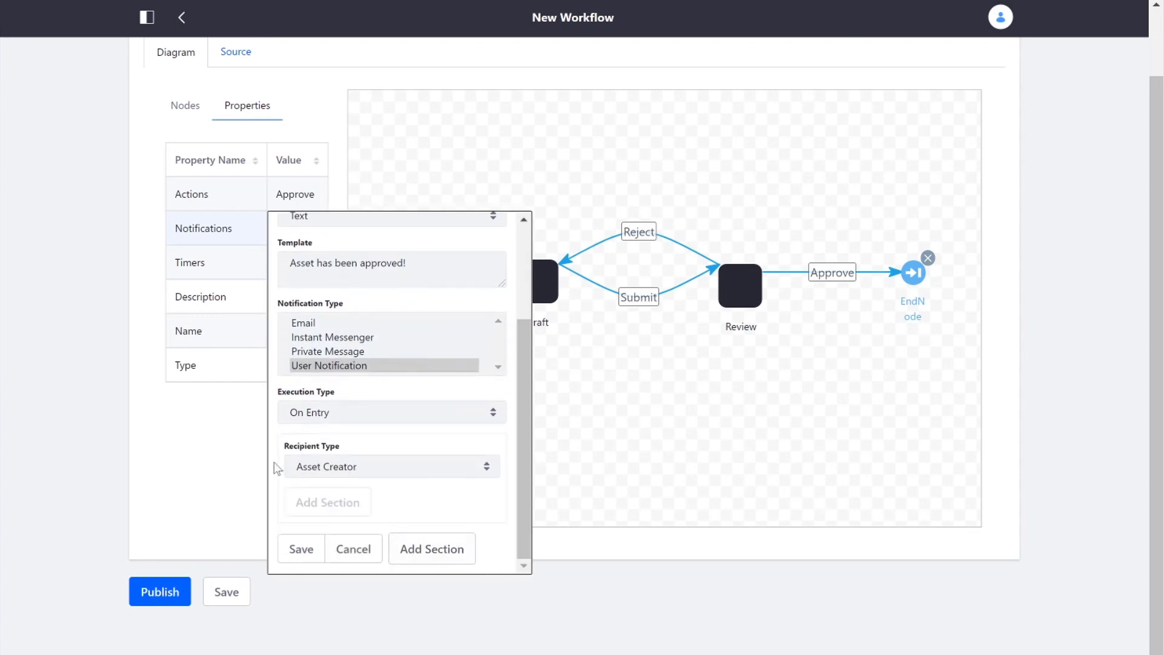
{"action": "mouse_move", "coordinate": [347, 477]}
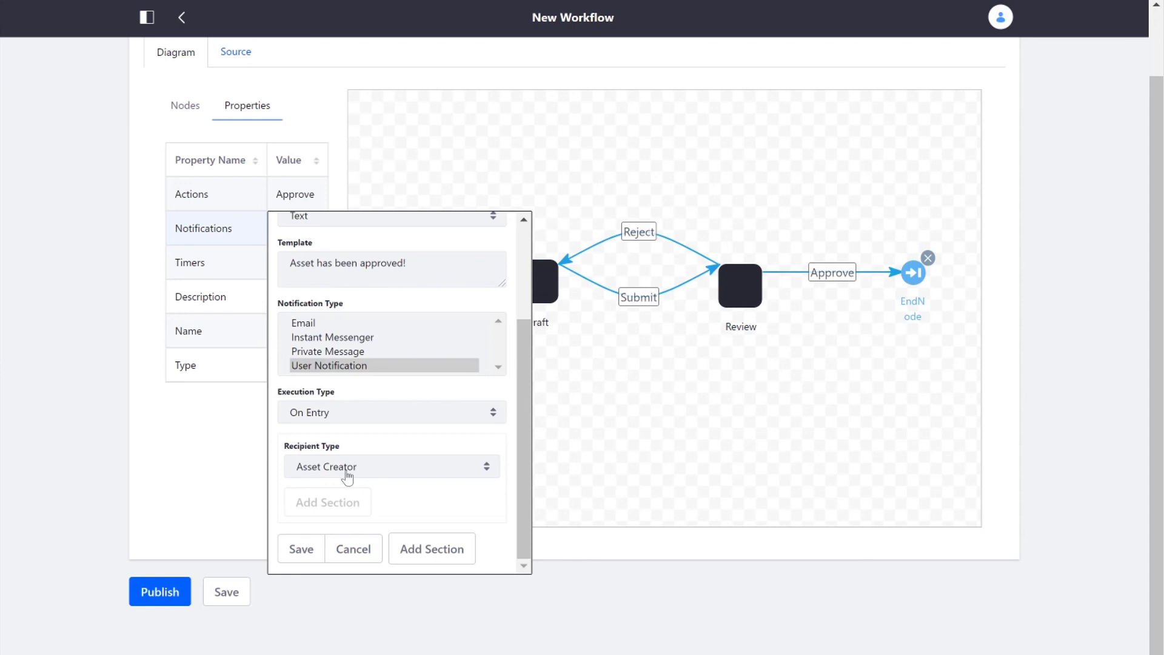
{"action": "left_click", "coordinate": [300, 548]}
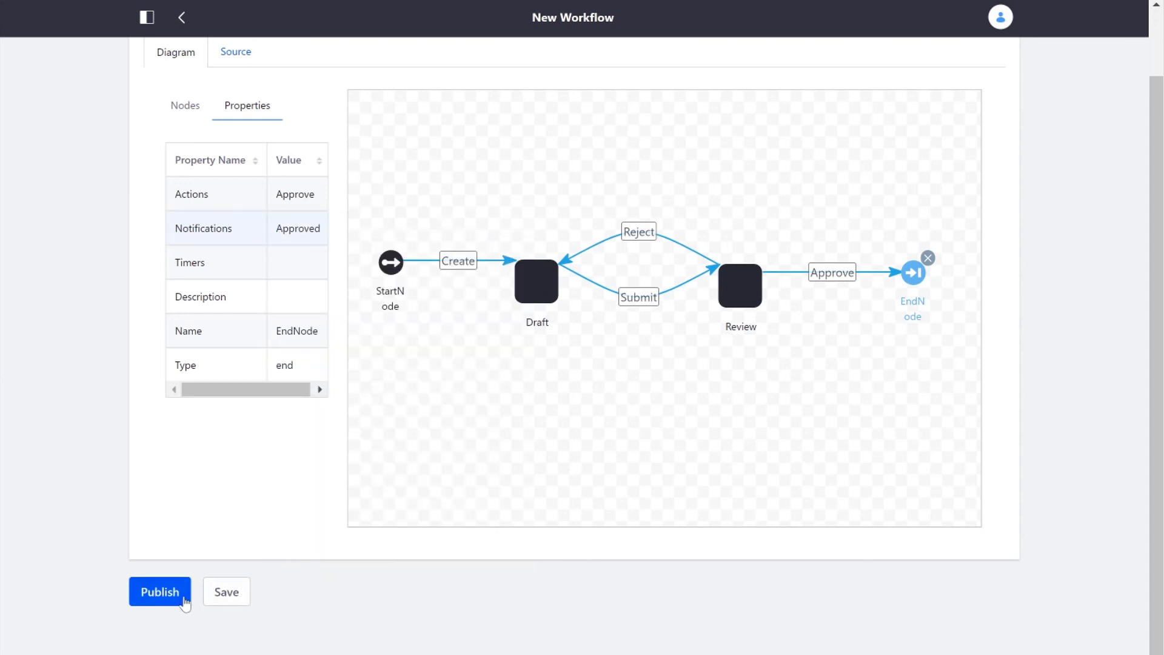
{"action": "left_click", "coordinate": [159, 591]}
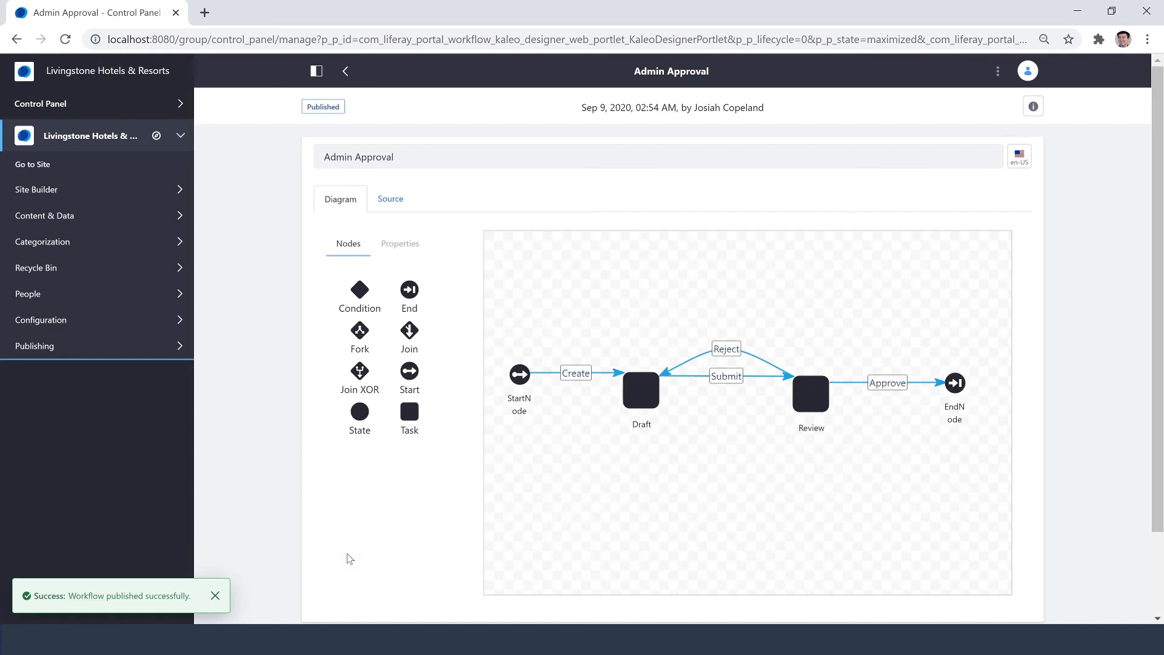